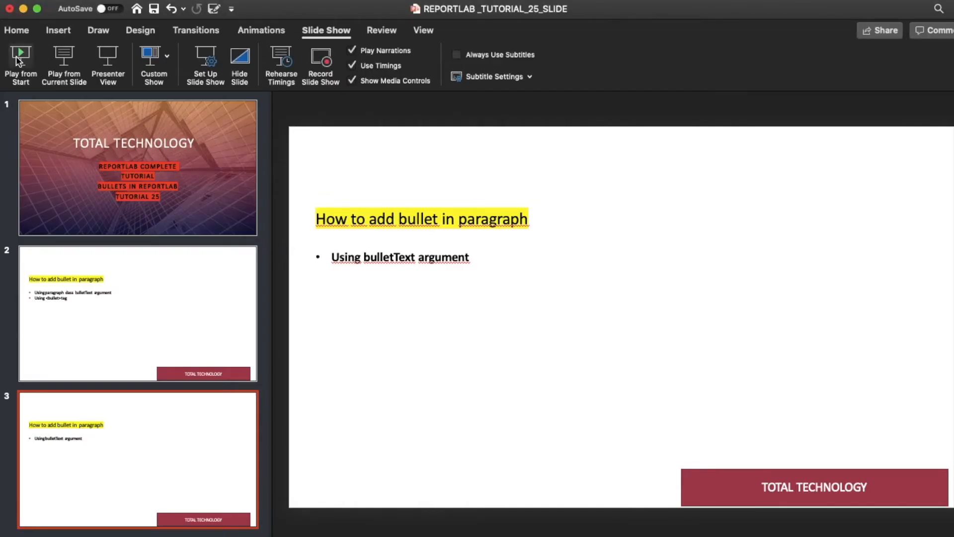
- Start the PowerPoint slide show from the first slide
left_click(20, 57)
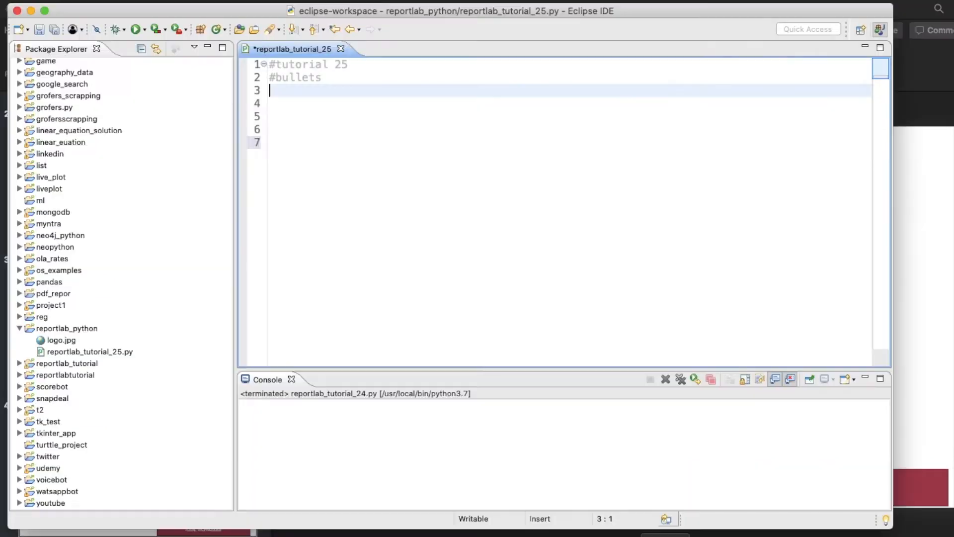
- Type 'from reportlab.platypus import SimpleDocTemplate,Paragraph' and 'from reportlab.lib.styles import getSampleStyleSheet'
type("from reportlab.p")
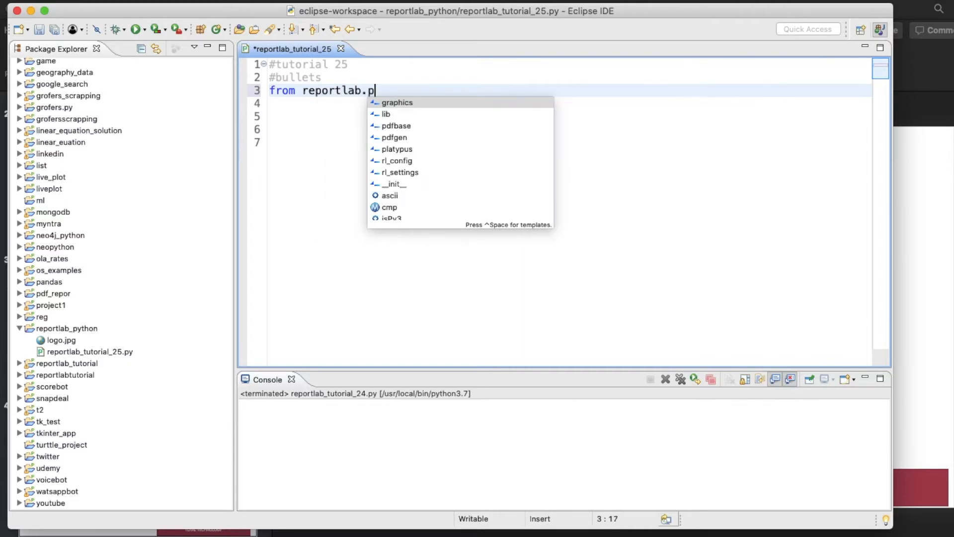
type("latypus import")
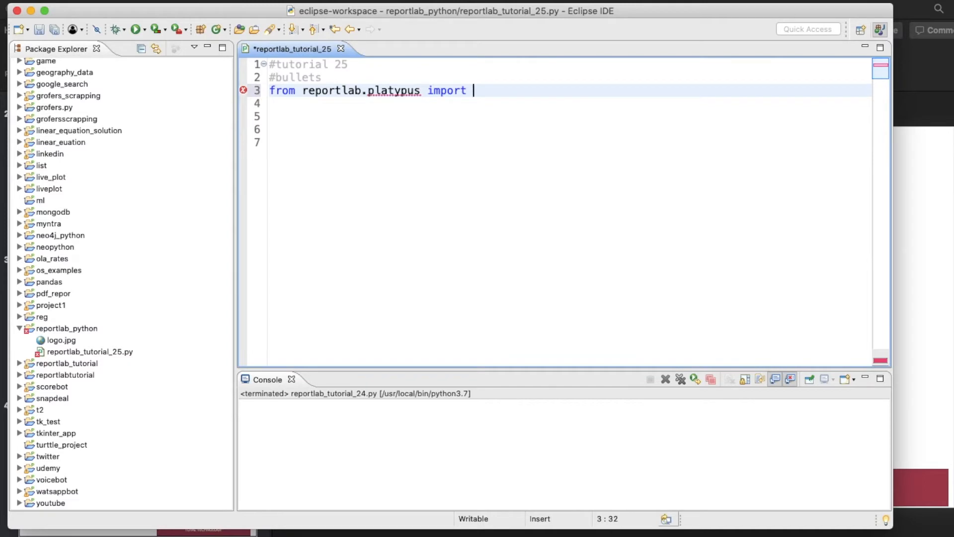
type("S")
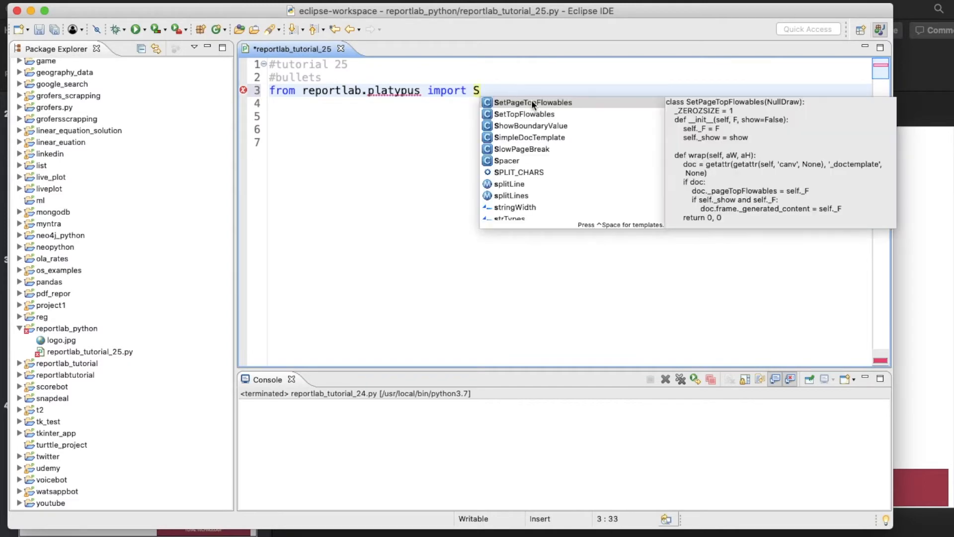
type("impleDocTemplate")
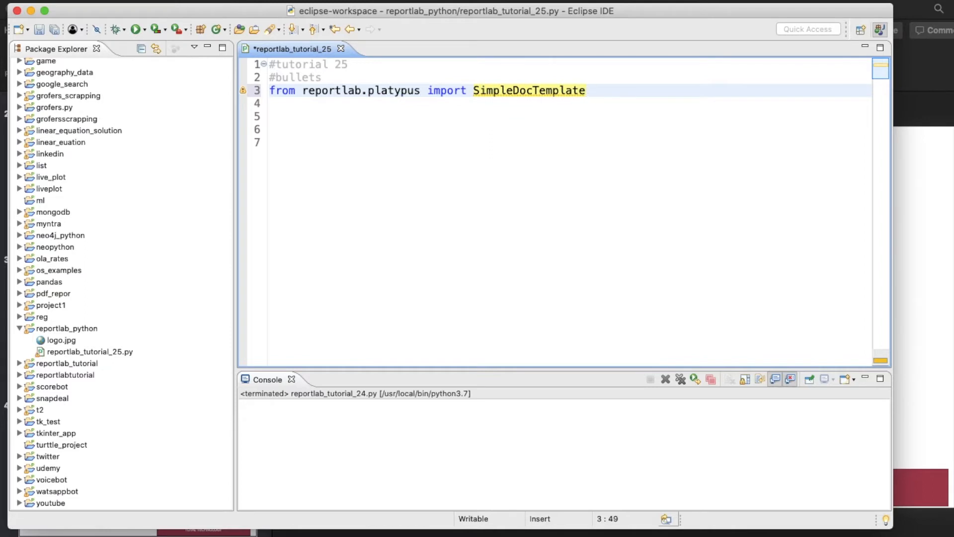
type(",Paragraph")
left_click(568, 103)
type("from rep")
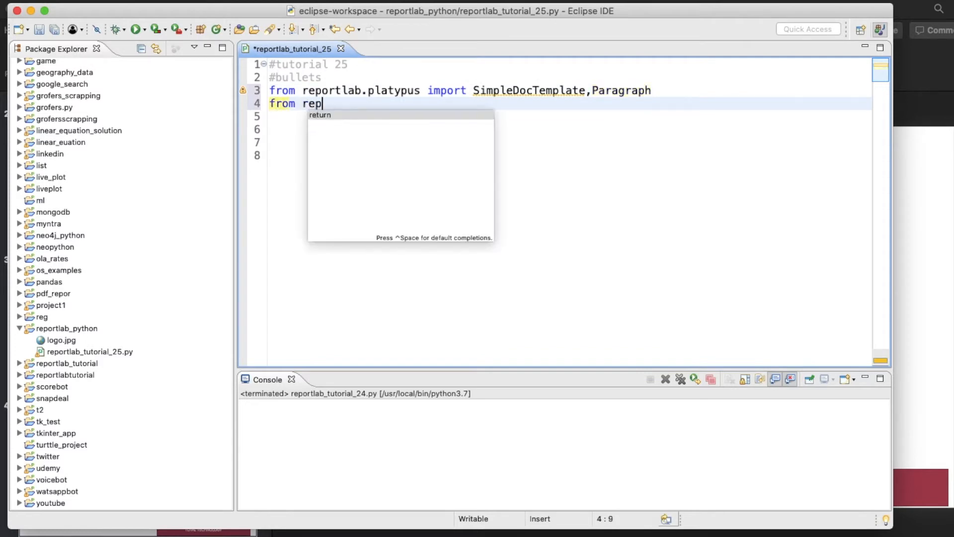
type("ortlab.")
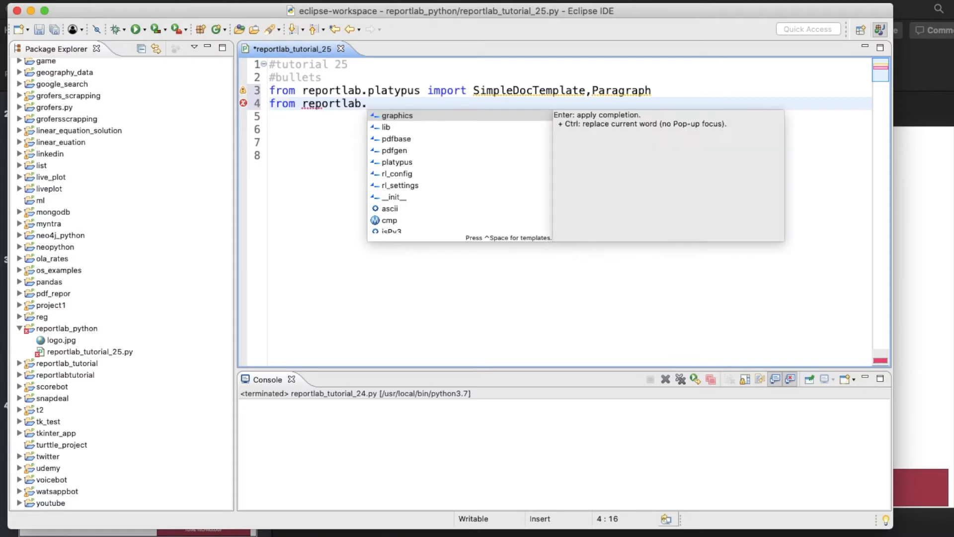
type("lib.styles")
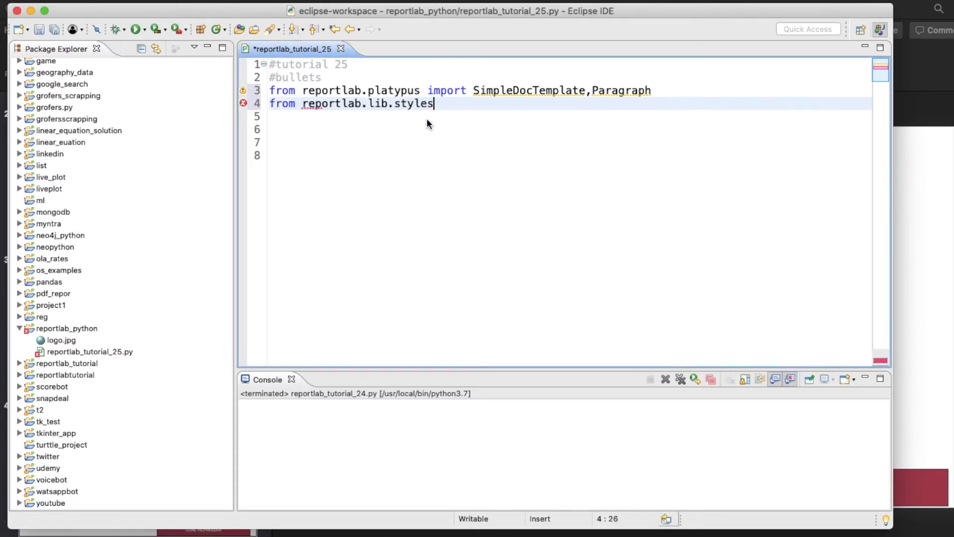
type("import getSampleStyleSheet")
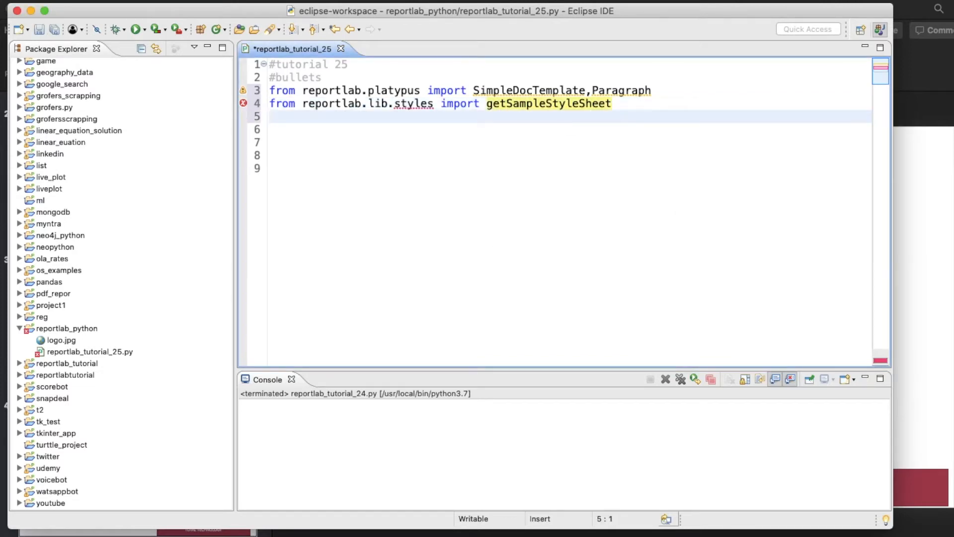
type("pdf=")
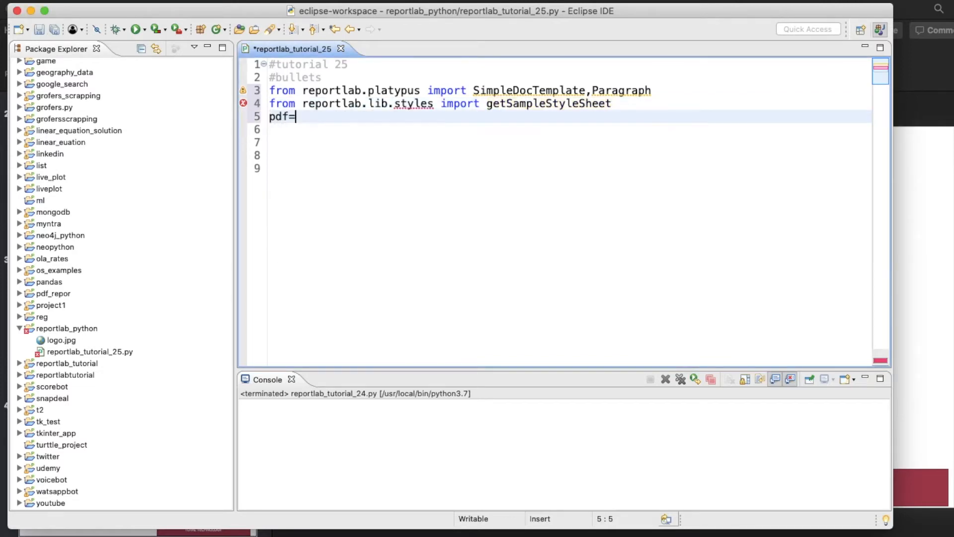
- Create pdf=SimpleDocTemplate("tutorial25.pdf") using content assist
type("Sim")
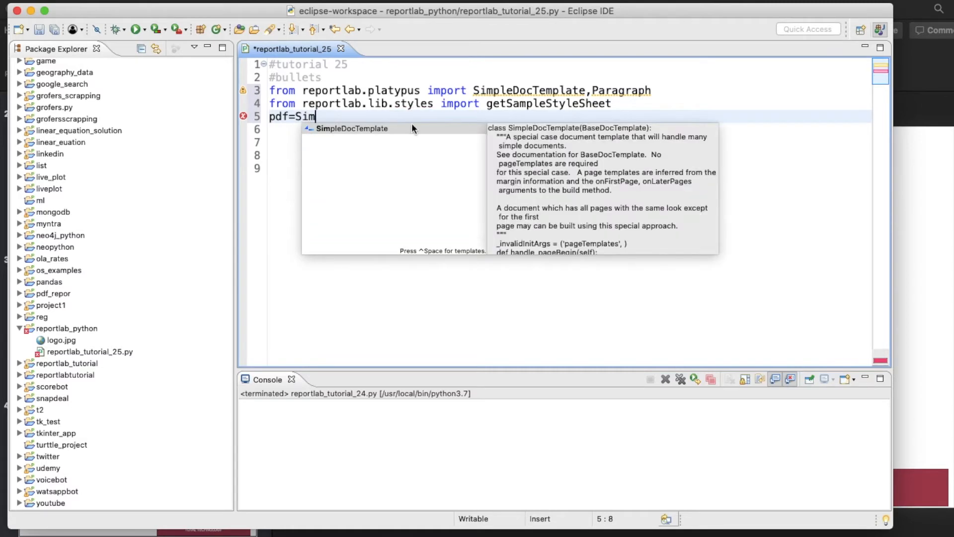
left_click(352, 128)
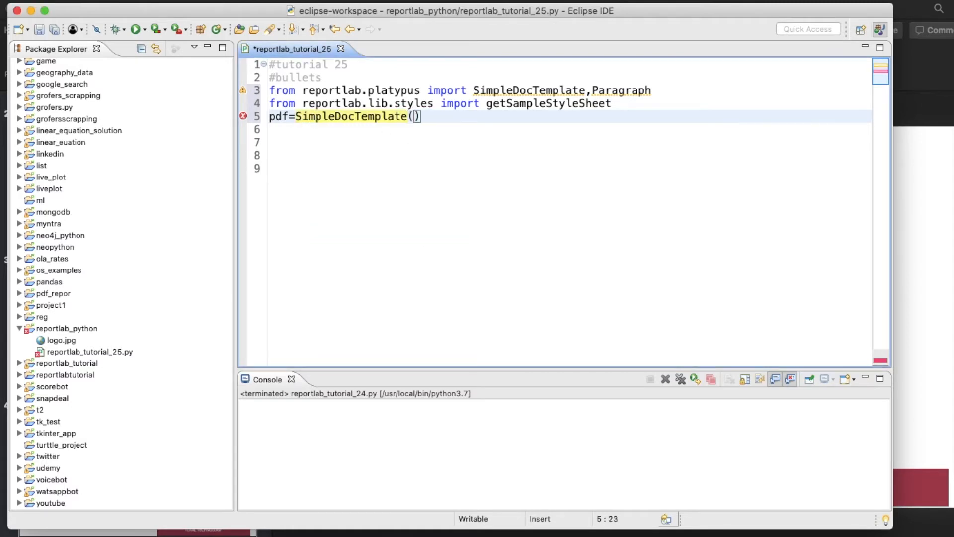
type("\"tut\"")
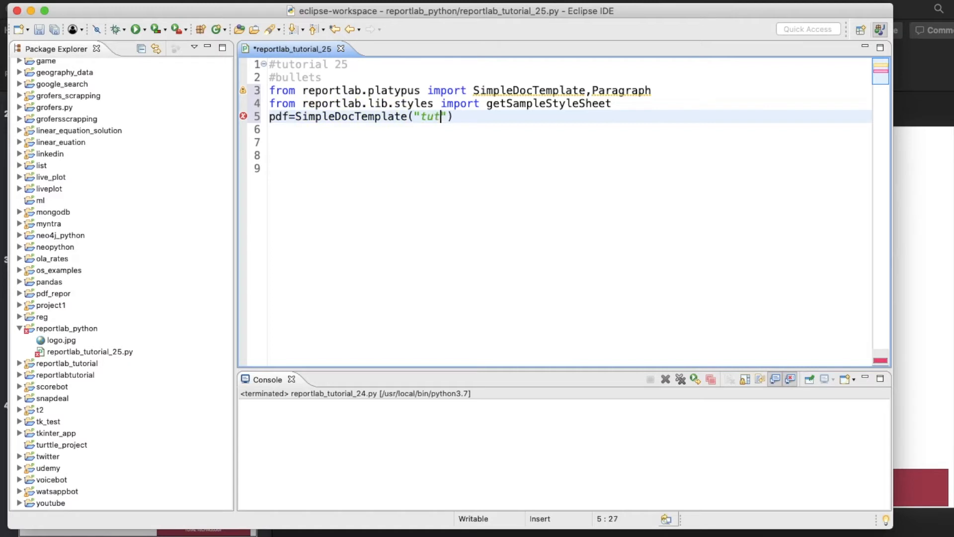
type("r")
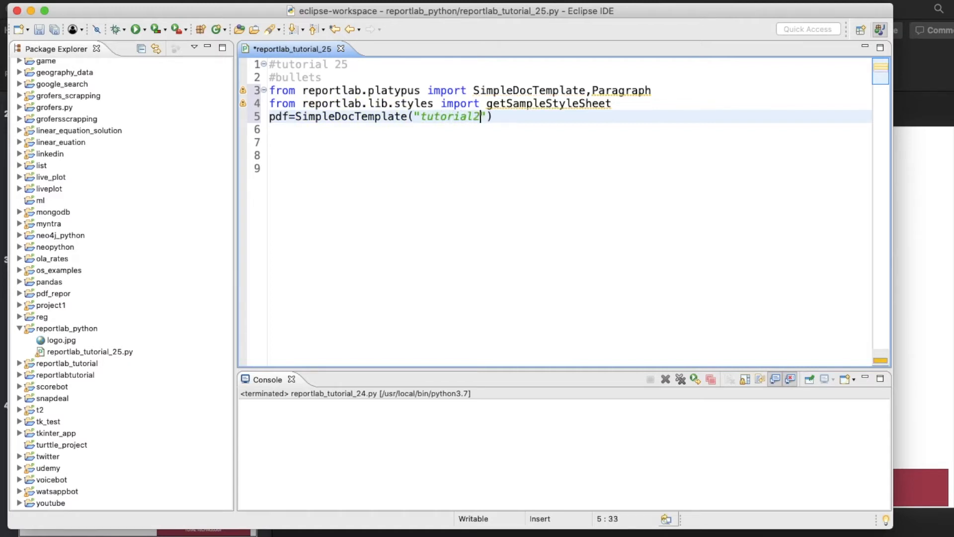
type("5.pdf")
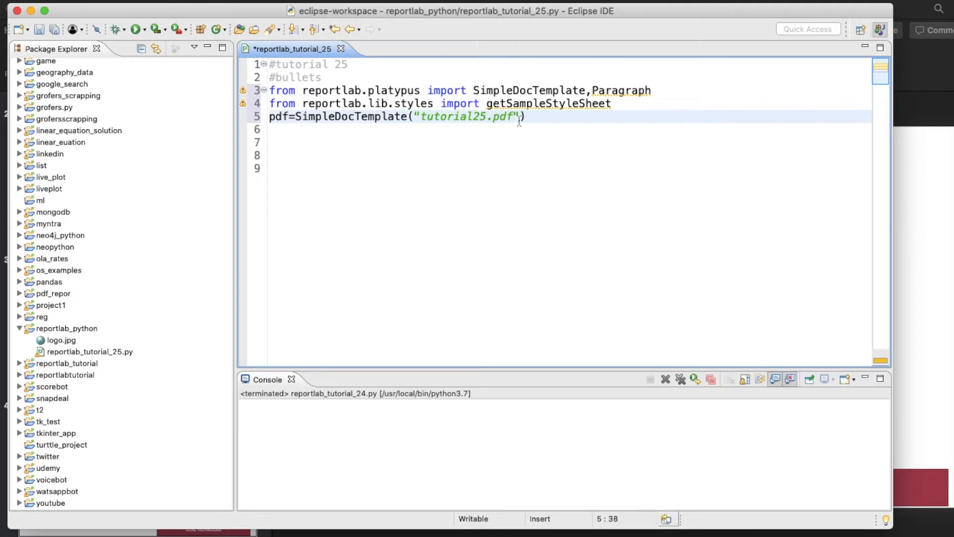
- Add flow_obj=[] and styles=getSampleStyleSheet() lines
type("f")
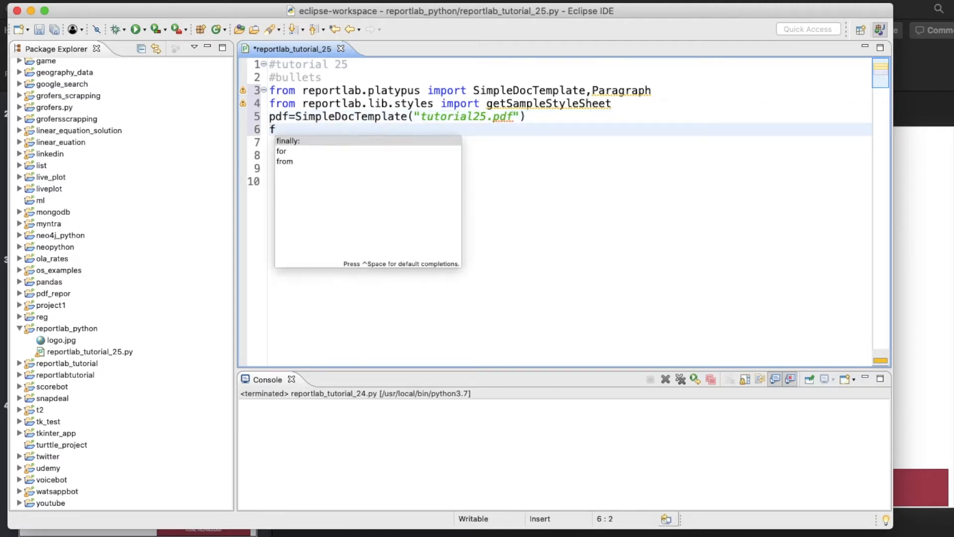
type("low_ob")
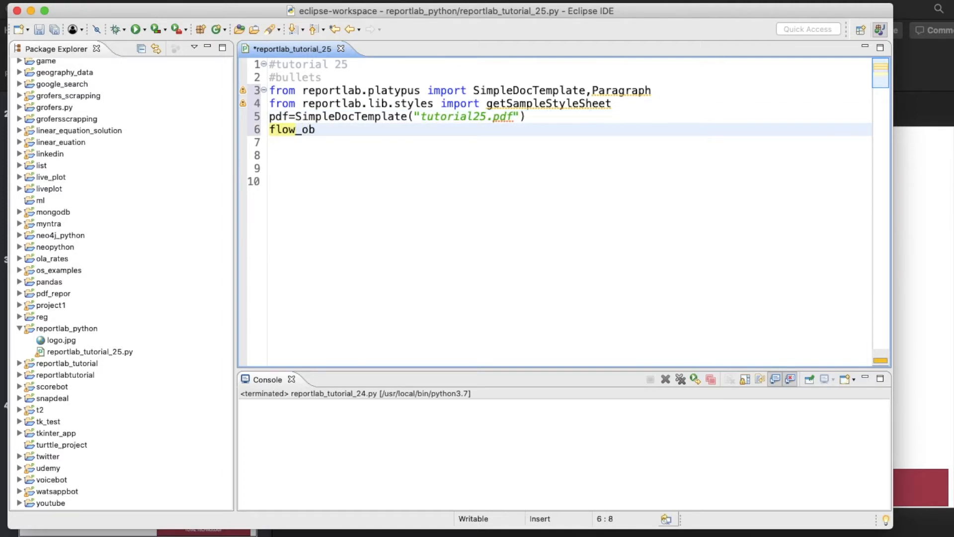
type("j=[]")
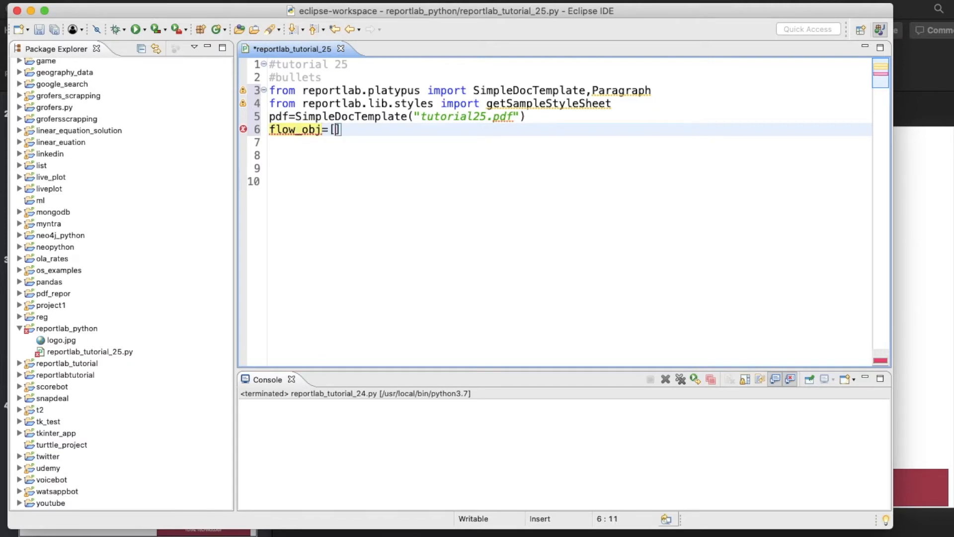
type("s")
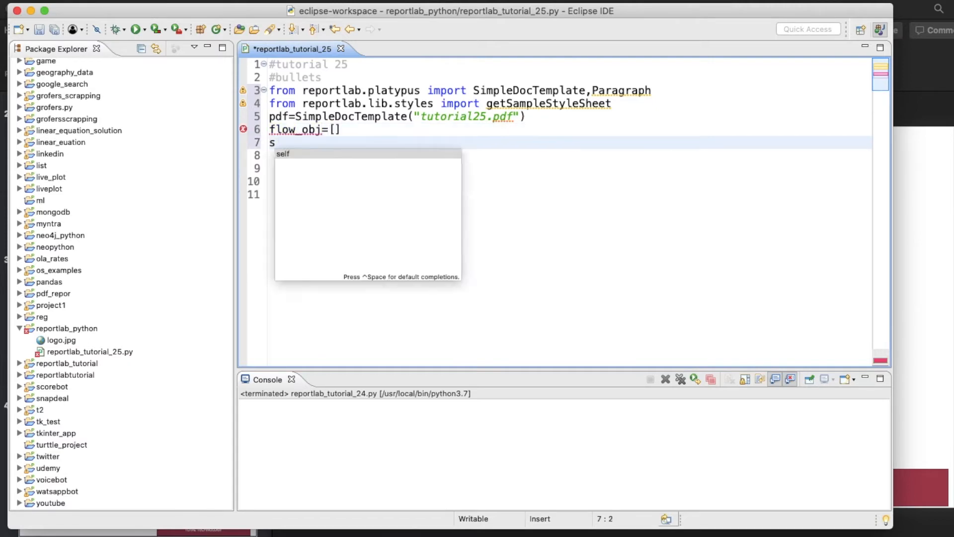
type("tyles=")
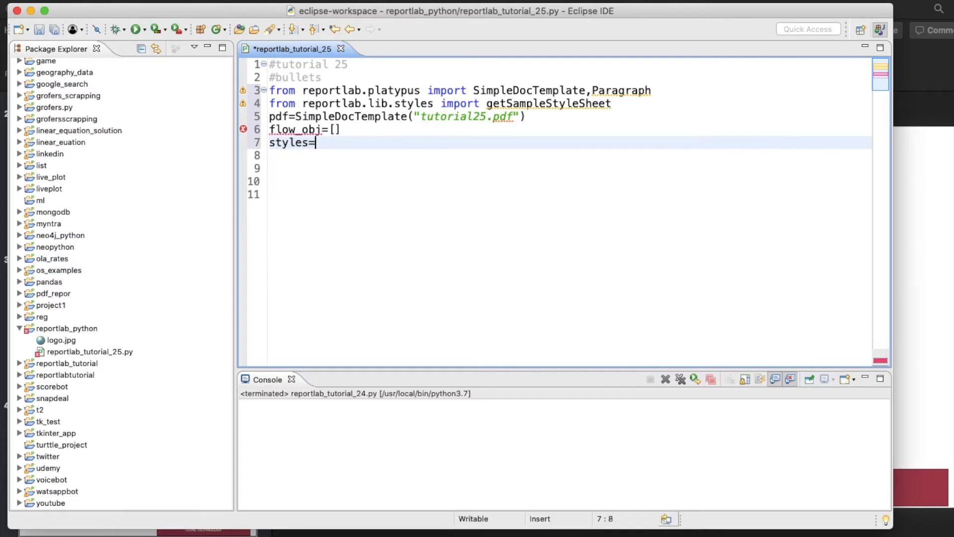
type("s")
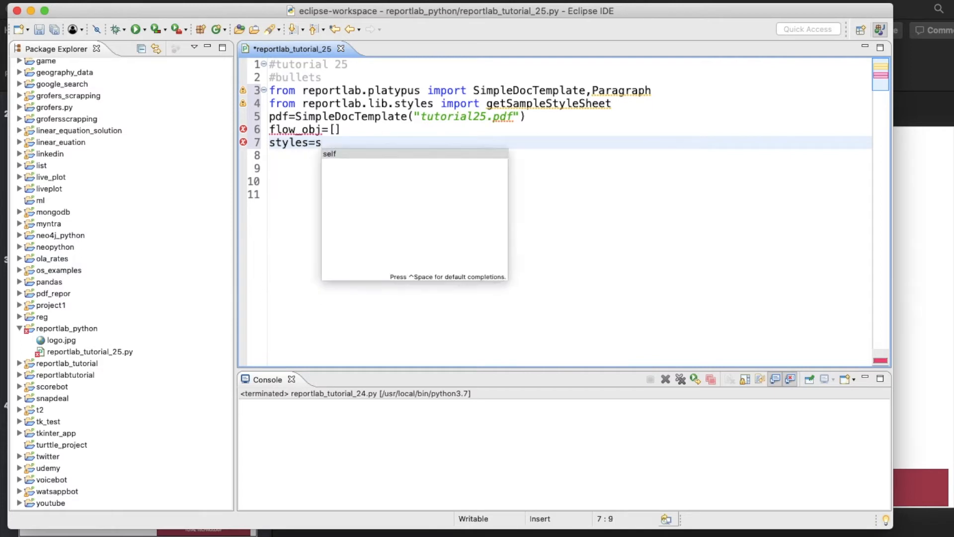
type("et")
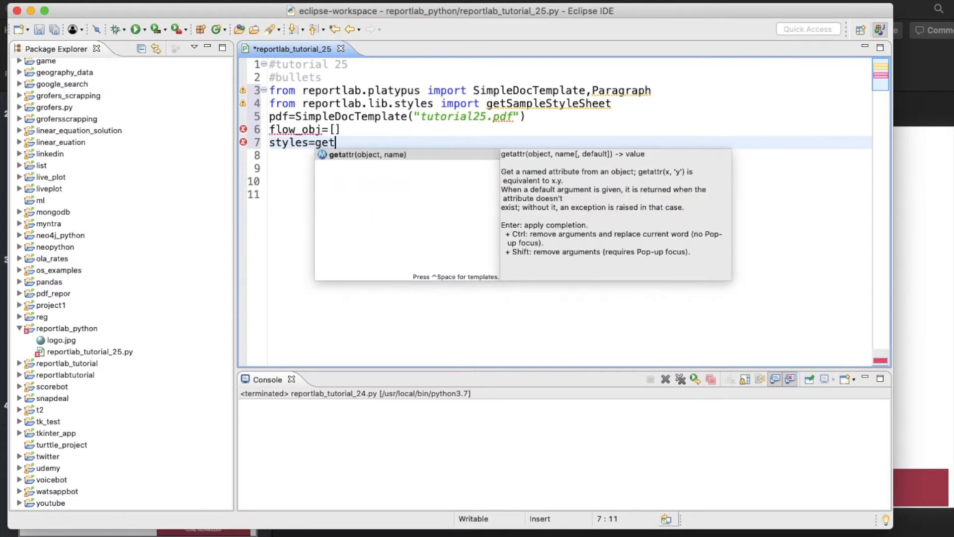
type("SampleStyleSheet(")
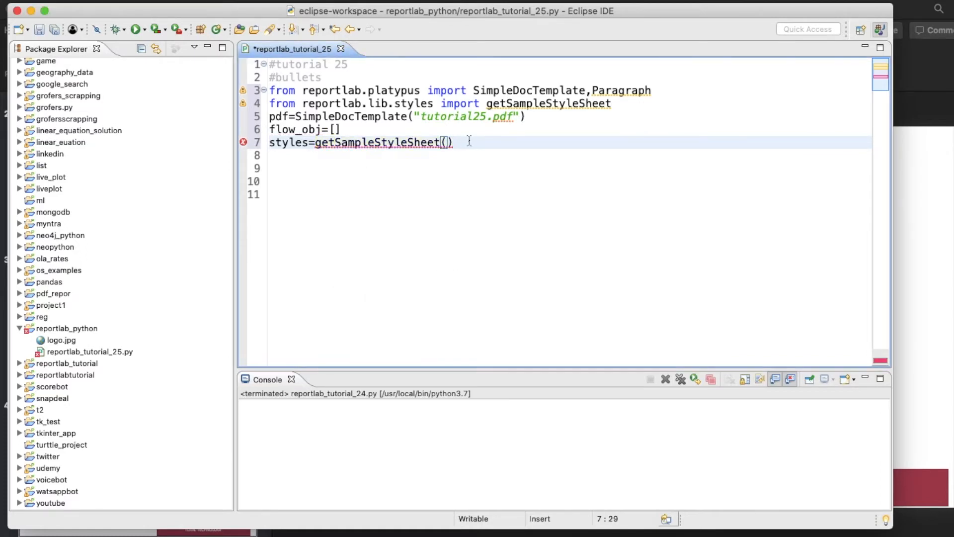
key("Return")
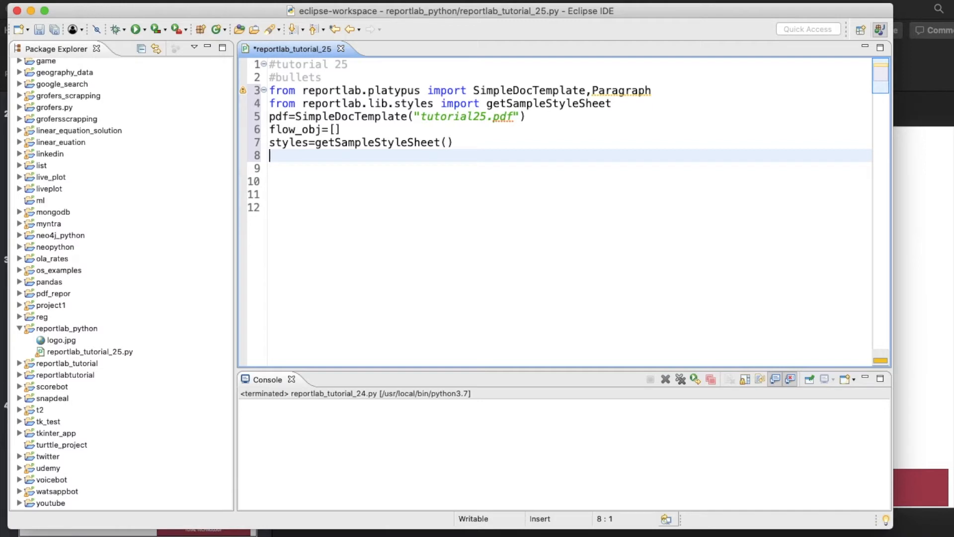
- Define text='''this is with bullet''' on line 8
type("TE")
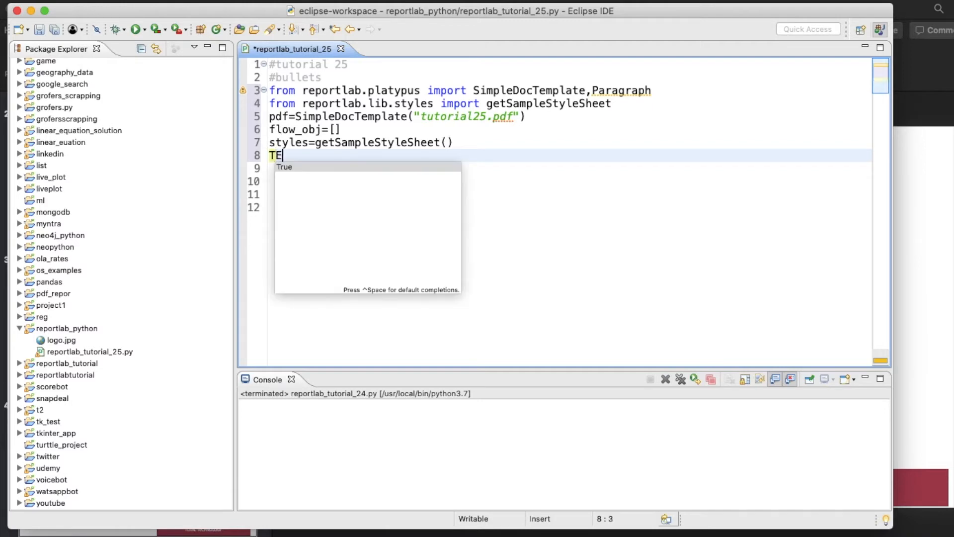
type("x")
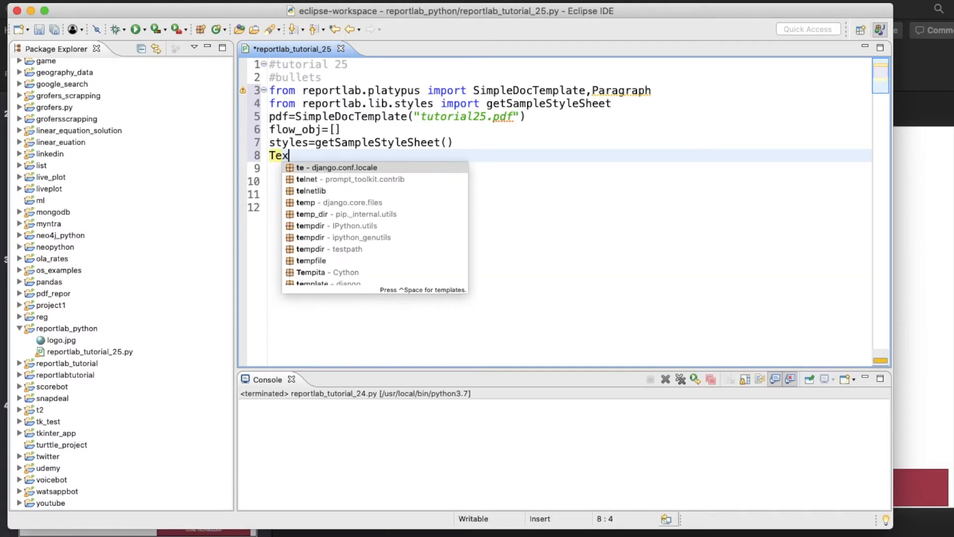
key("backspace")
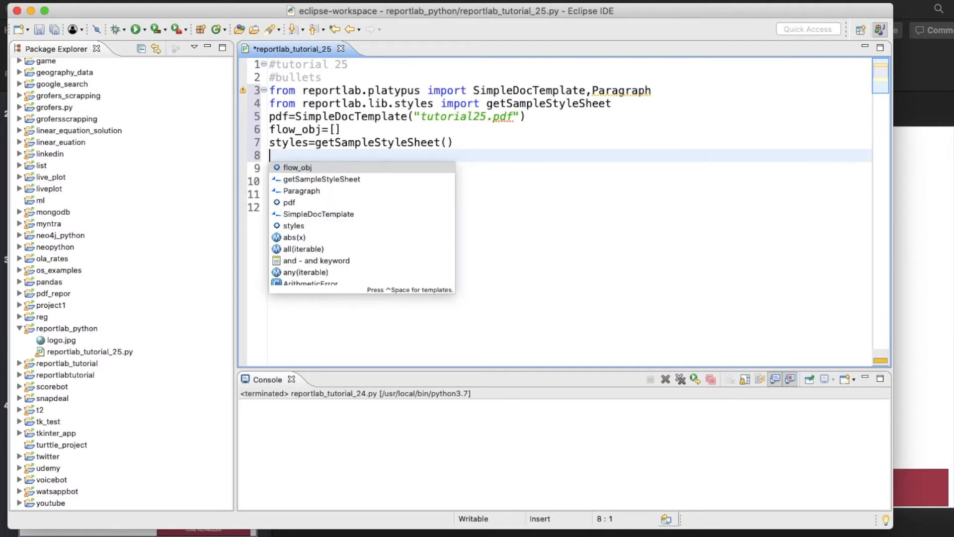
type("text")
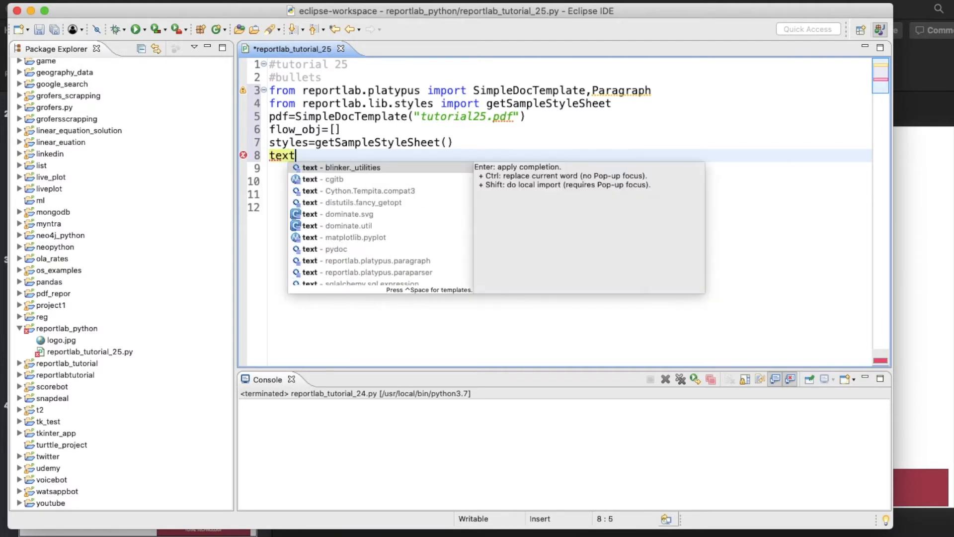
type("=")
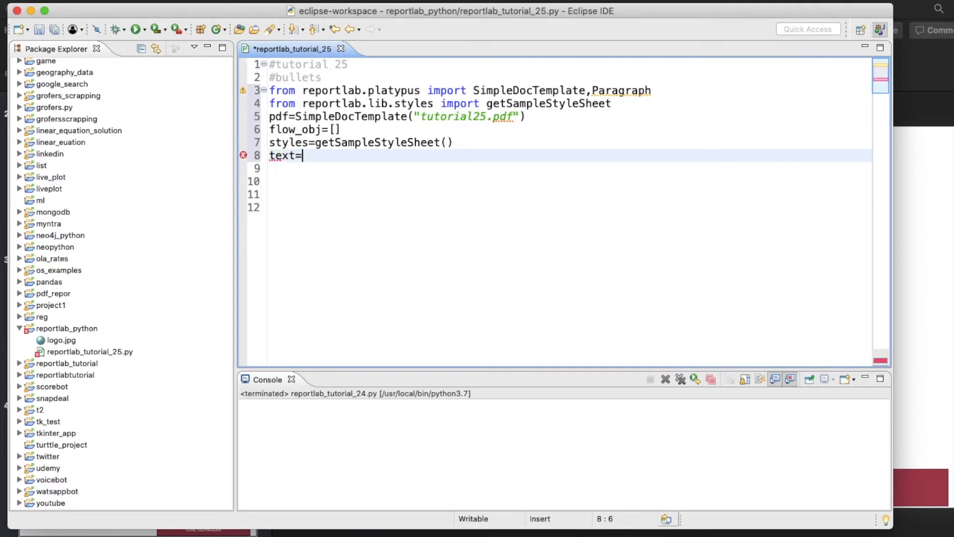
type("'''")
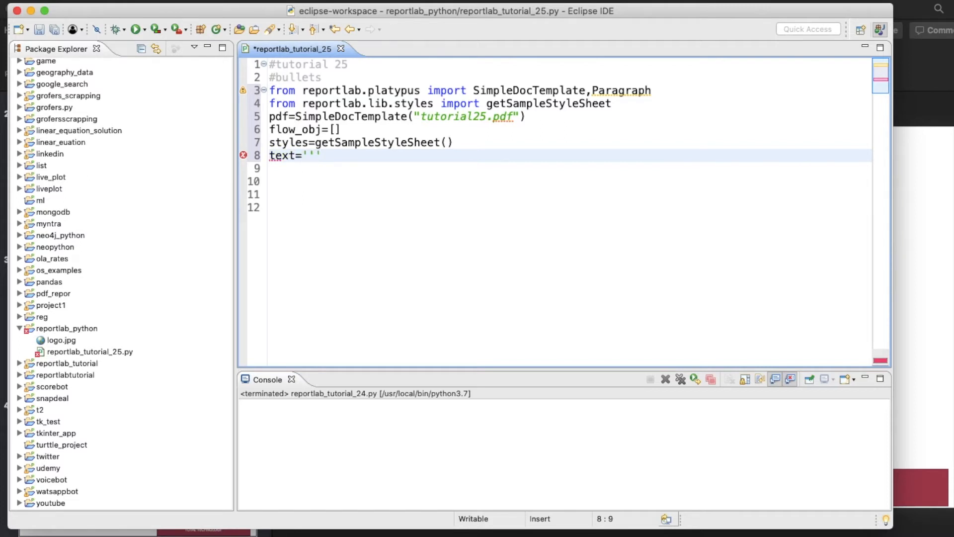
type("this")
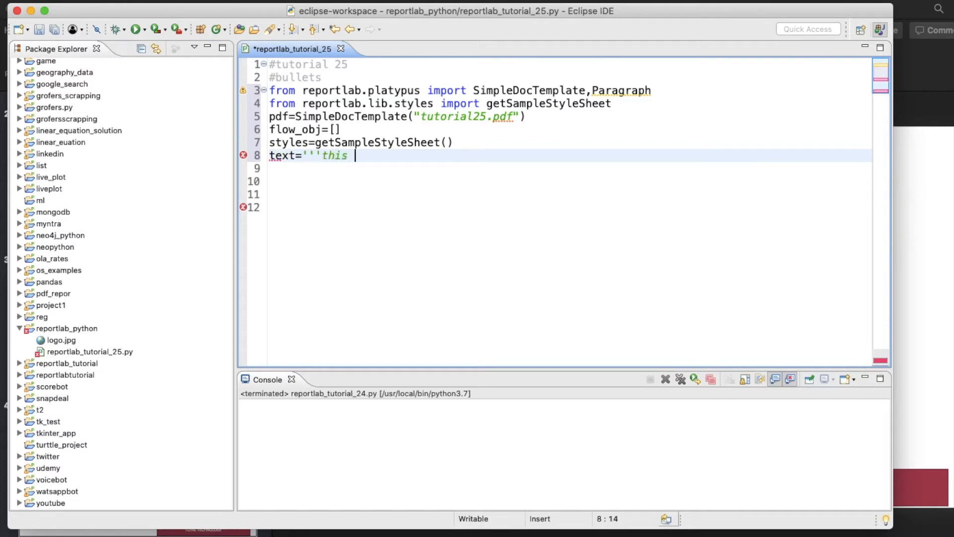
type("is wi")
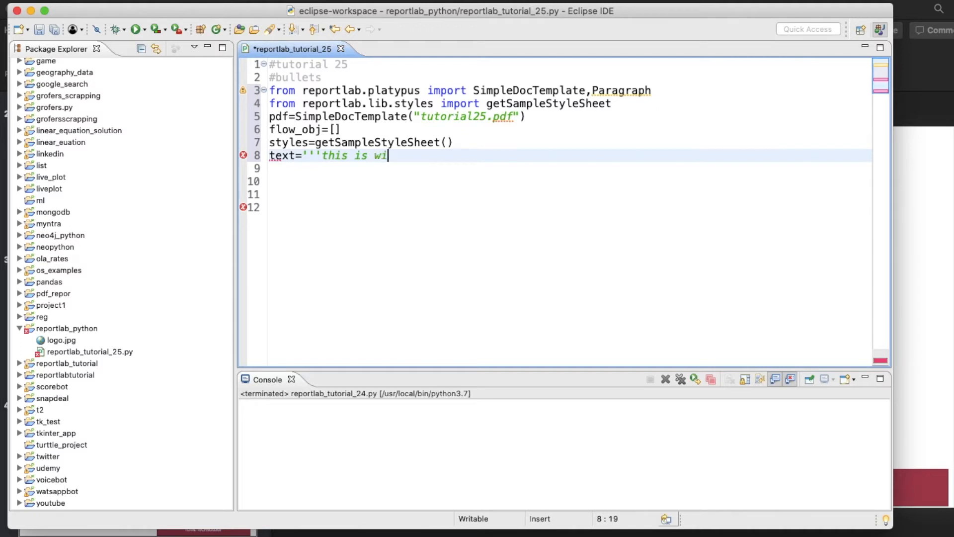
type("th bullet")
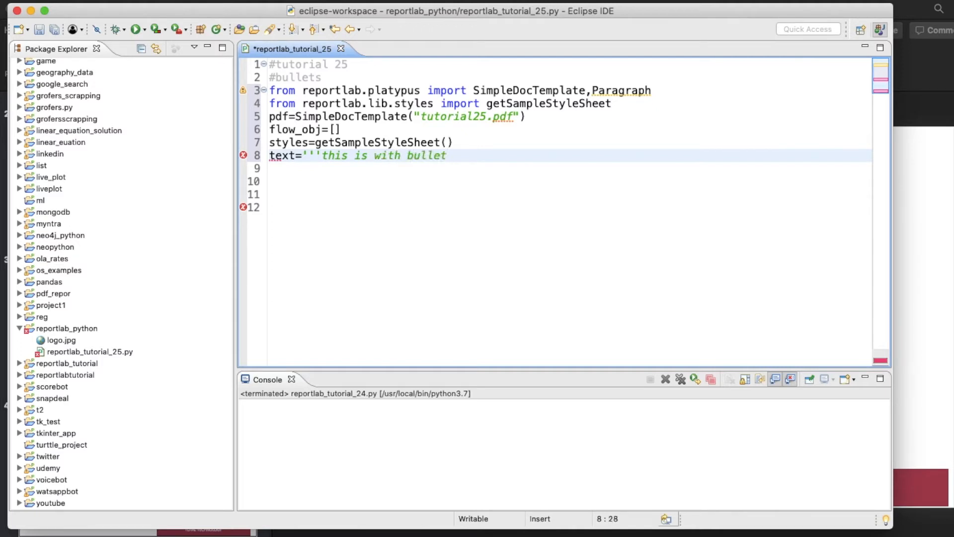
type("'''")
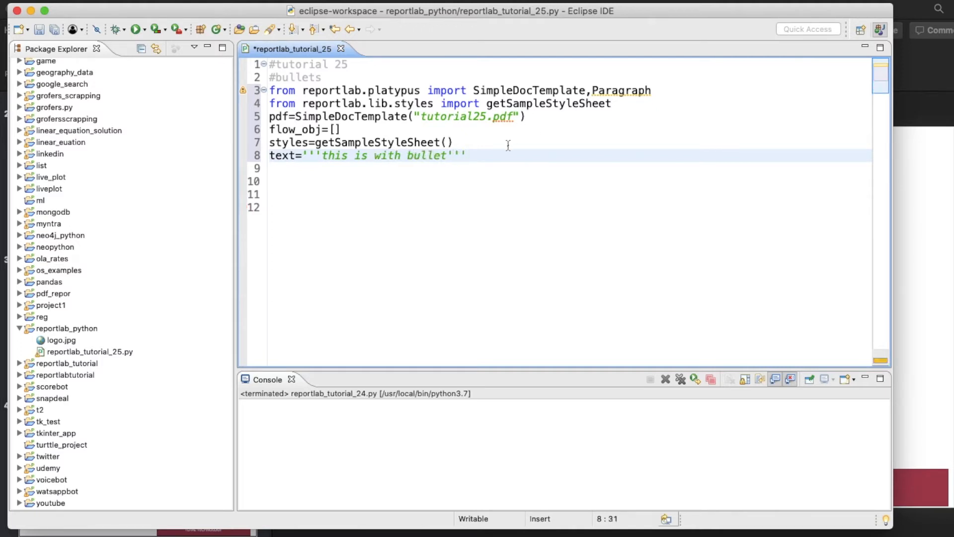
mouse_move(487, 155)
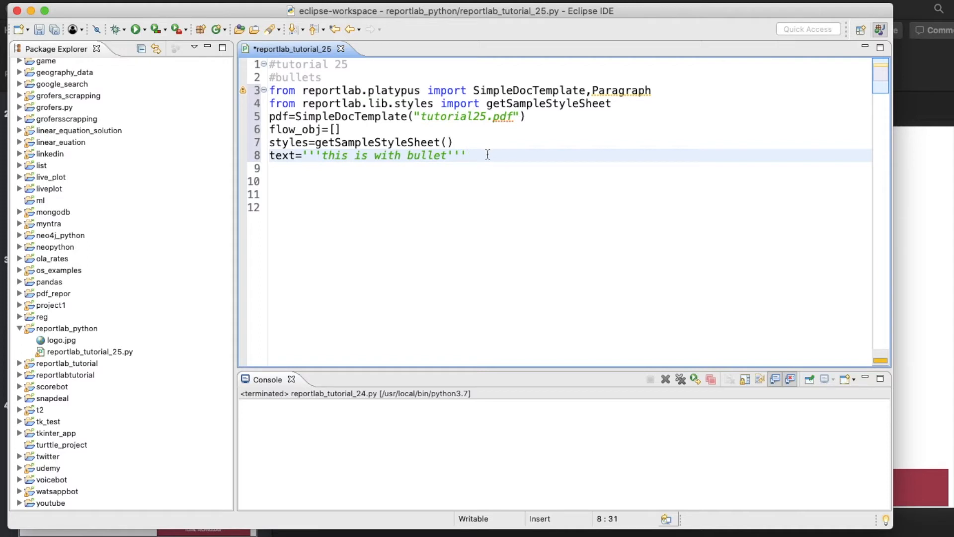
- Start line 9 with p_text=Paragraph()
type("p")
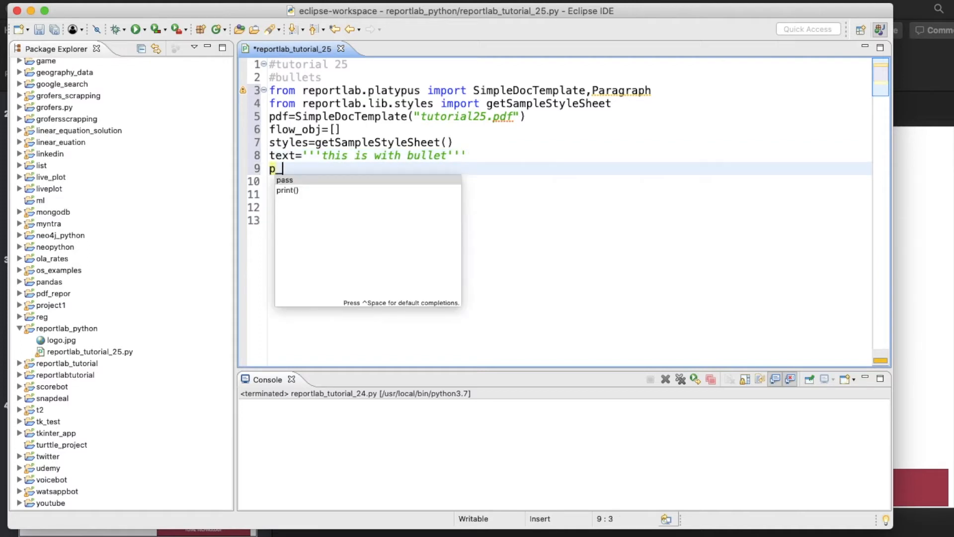
type("_text")
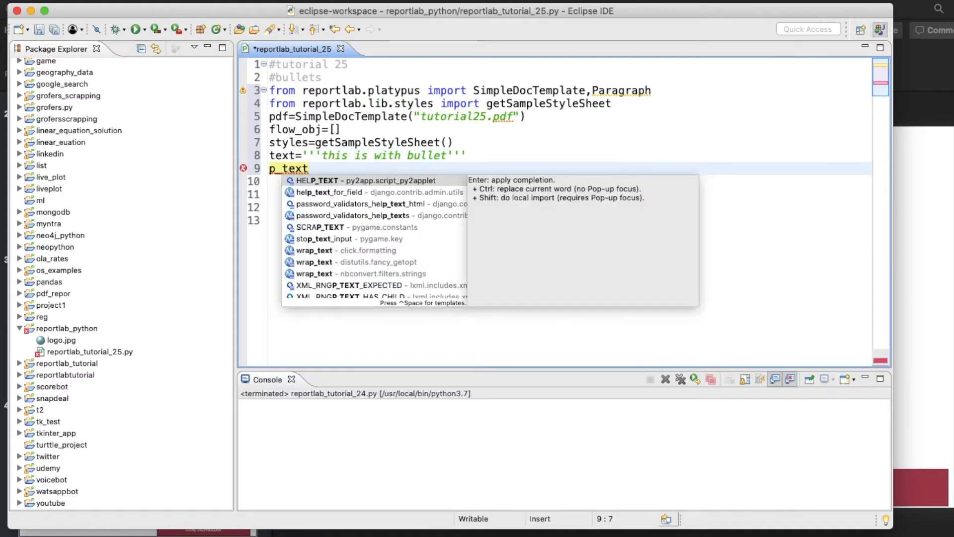
type("=")
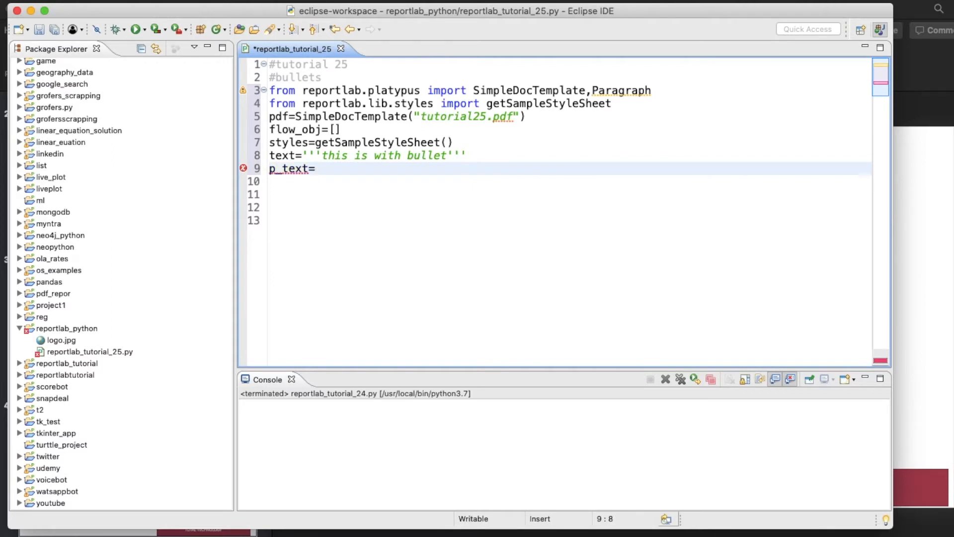
type("Parag")
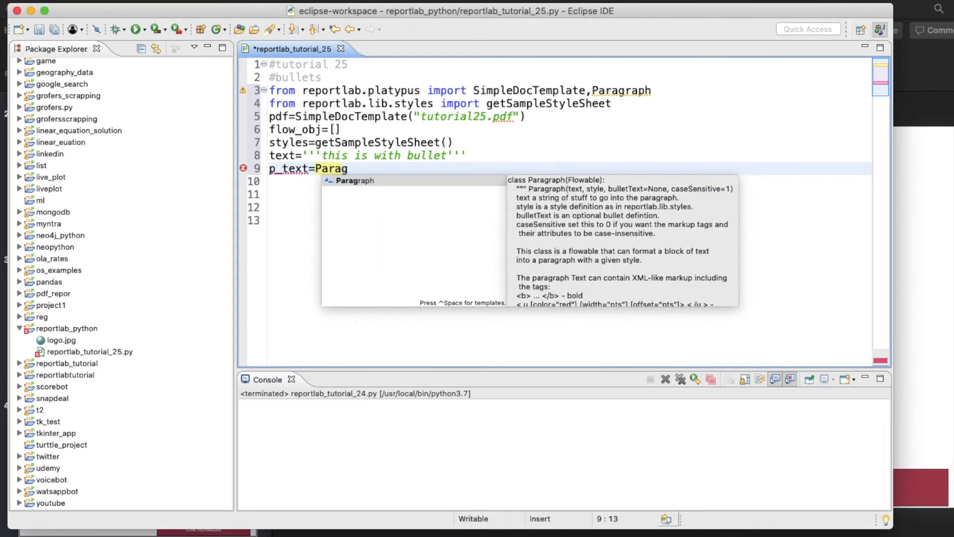
type("raph(")
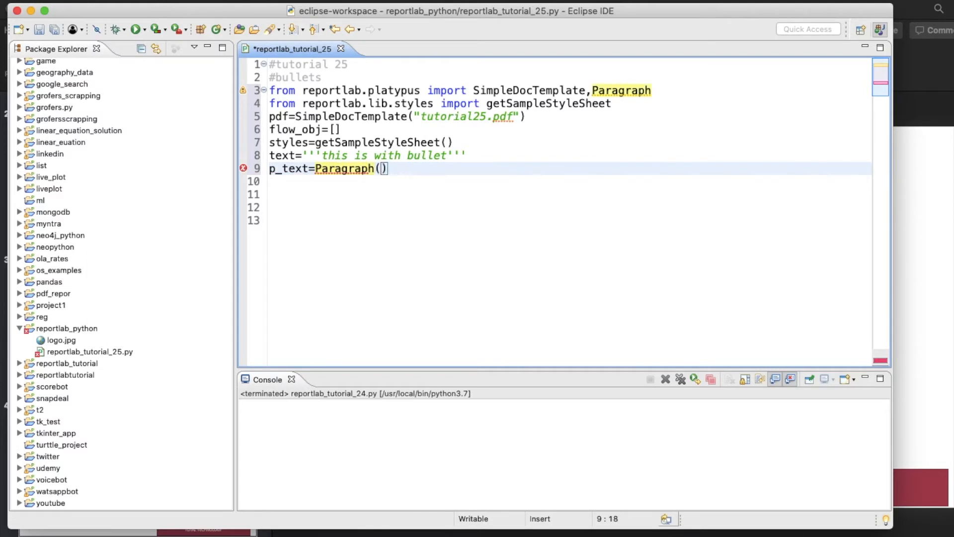
left_click(387, 168)
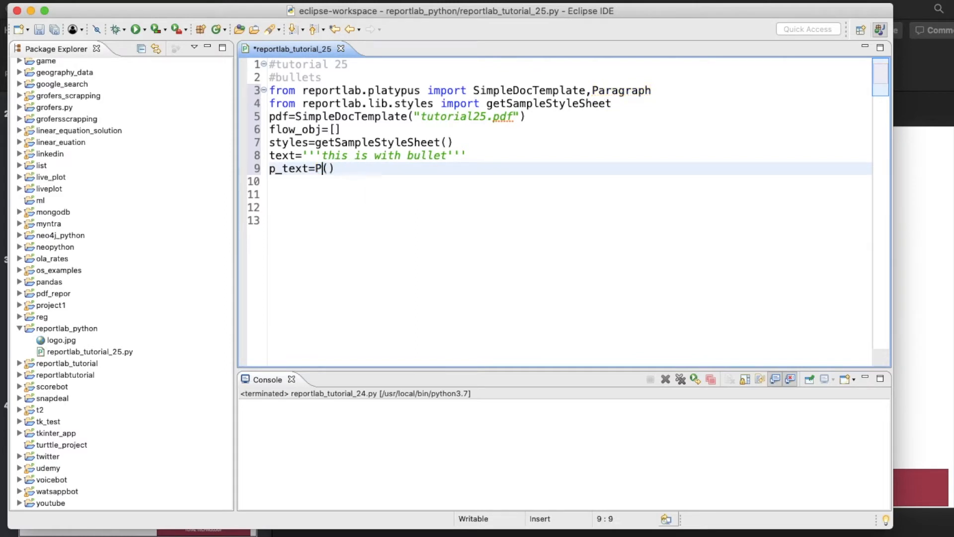
- Give Paragraph the arguments text, style=styles["Normal"] and bulletText="*"
type("aragraph")
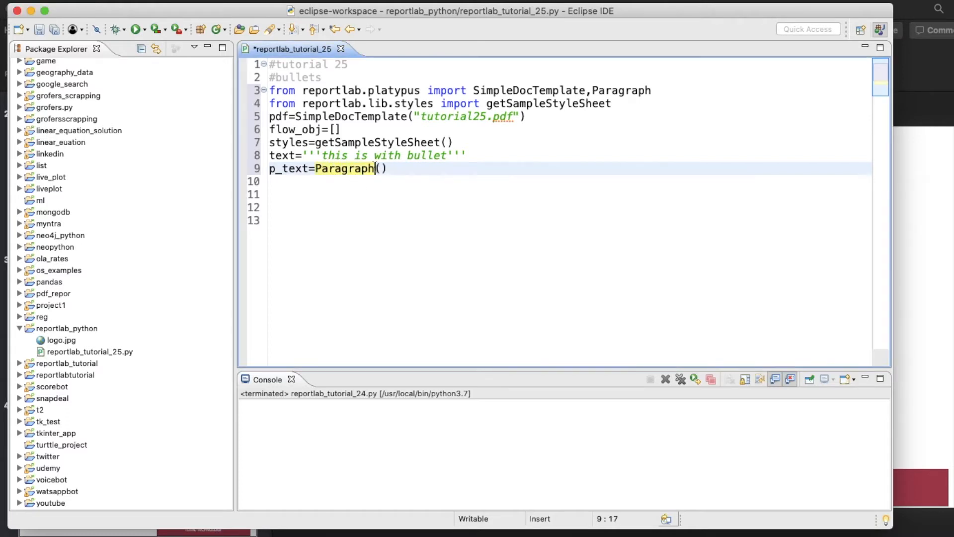
type("text")
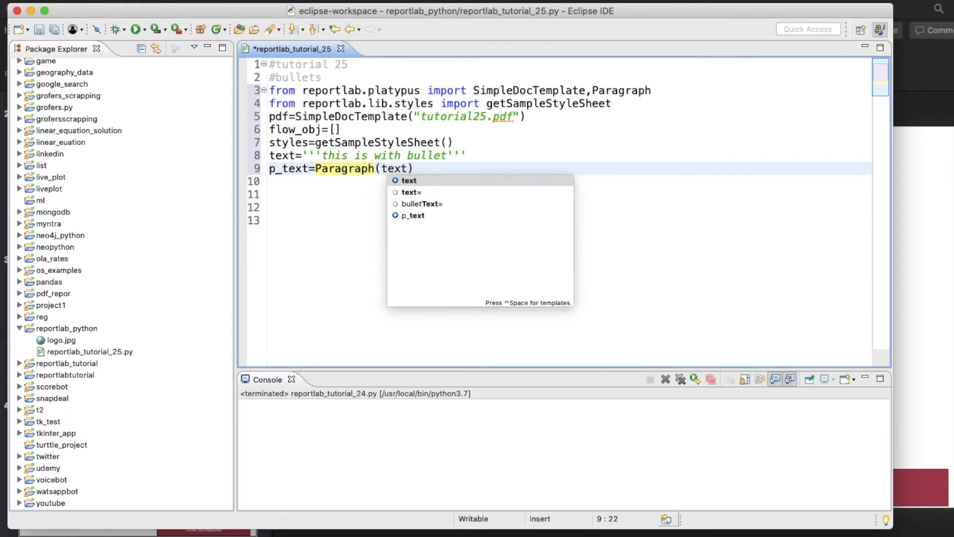
type(",style")
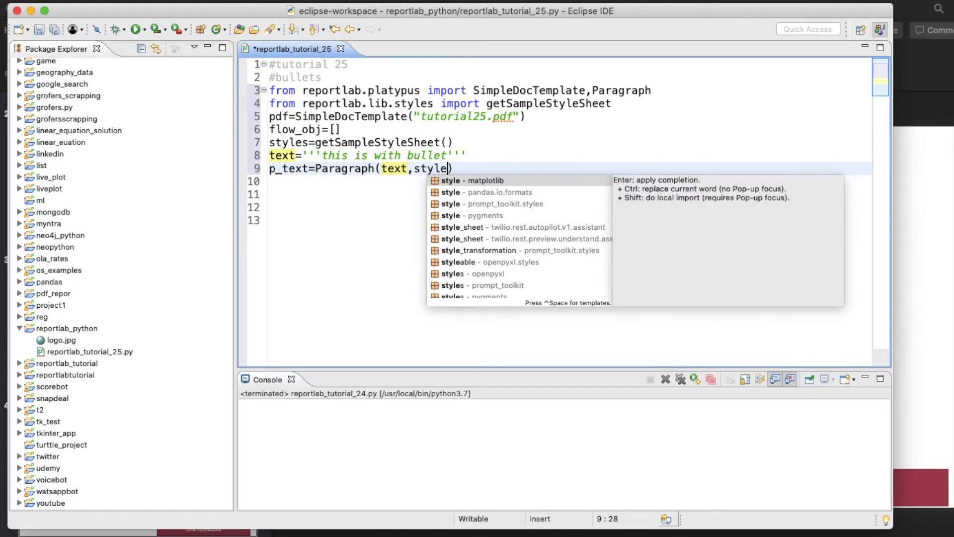
type("=style")
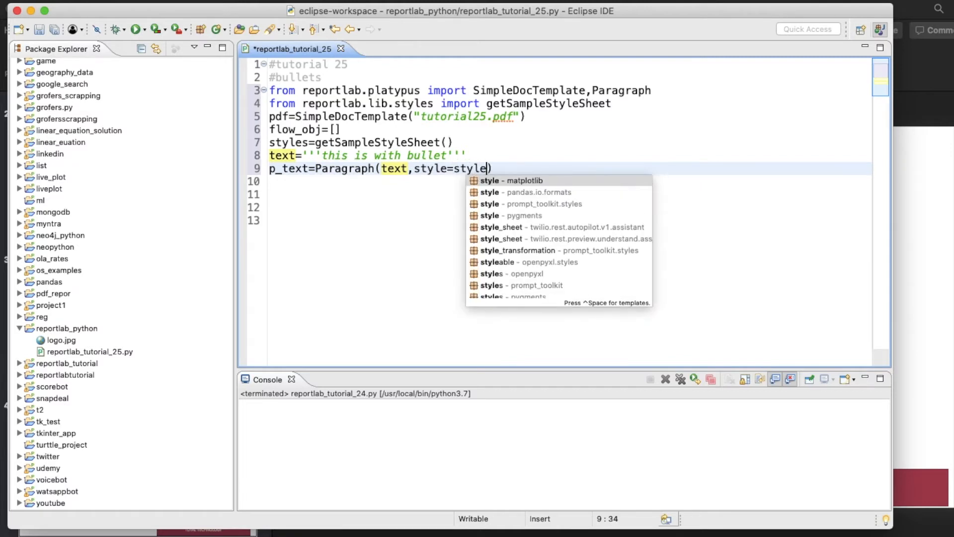
type("s[\"No\"")
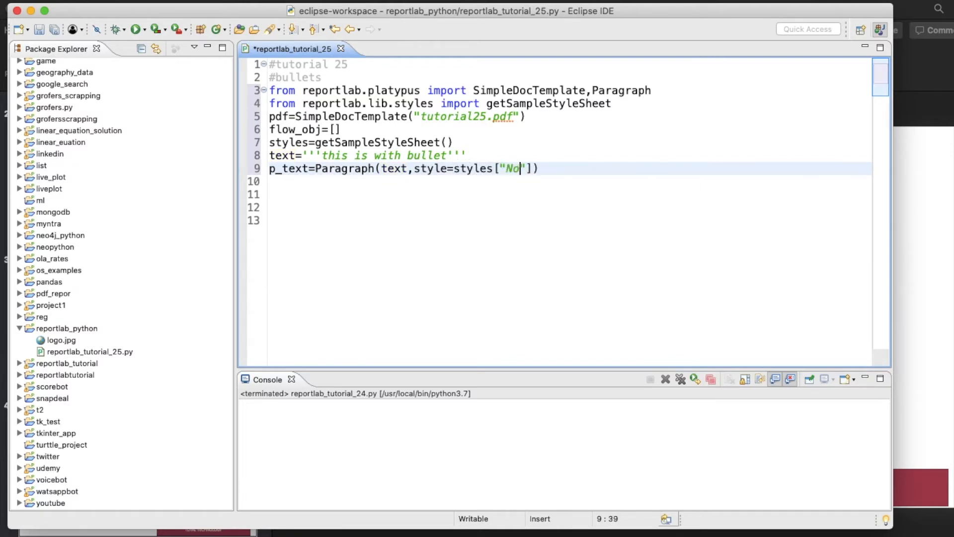
type("arm")
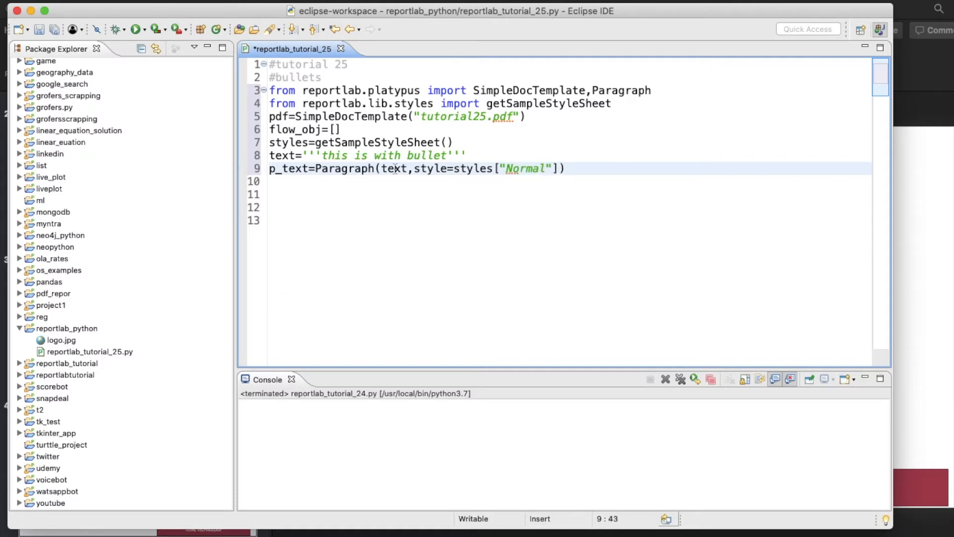
type(",")
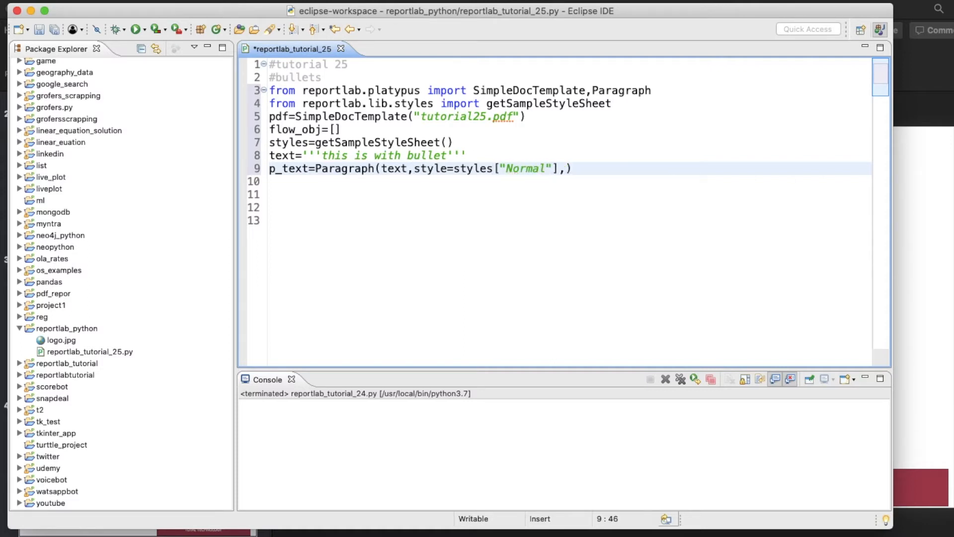
type(",b")
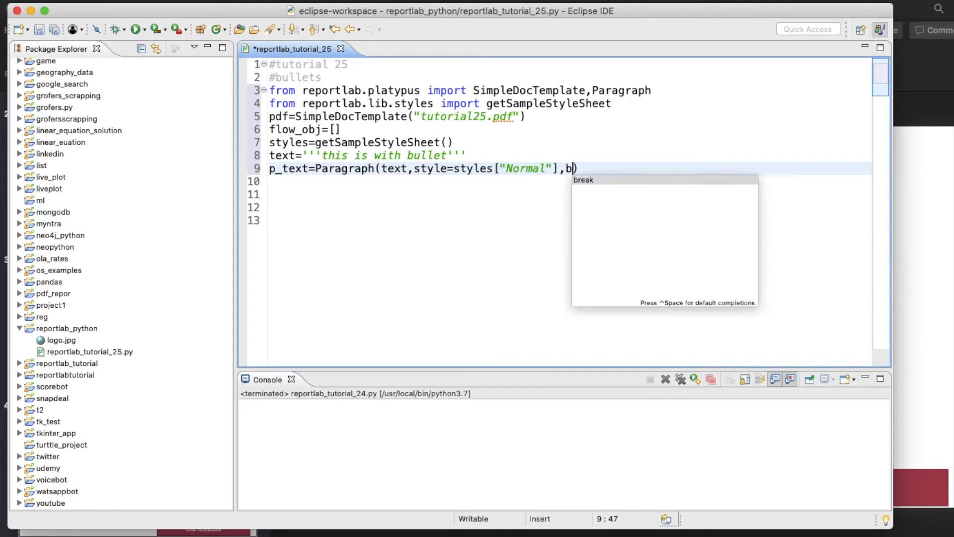
type("ulletText")
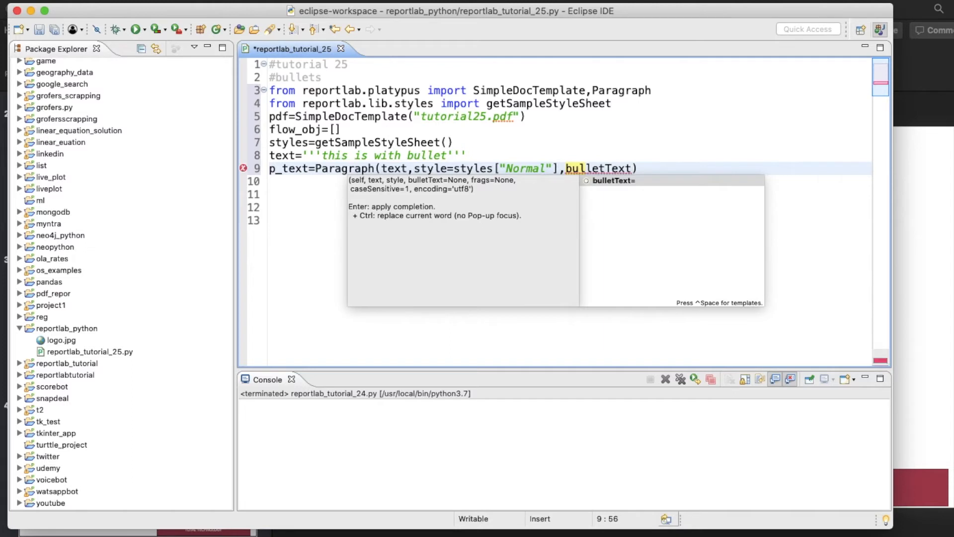
type("=\"\"")
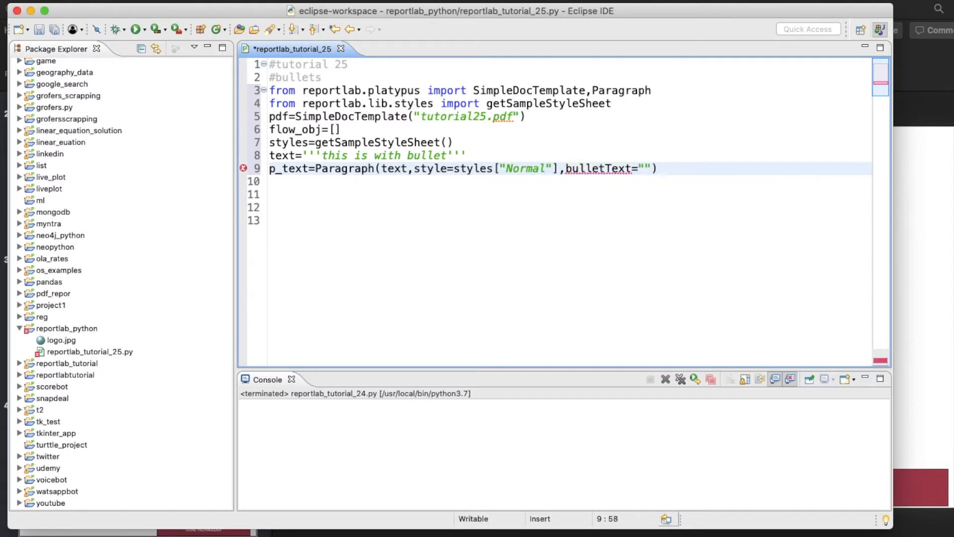
left_click(644, 168)
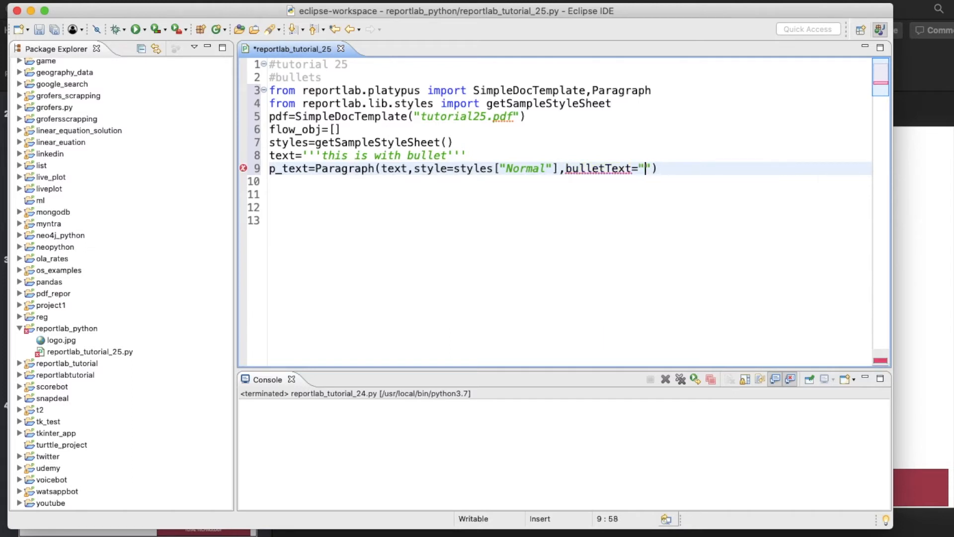
type("*")
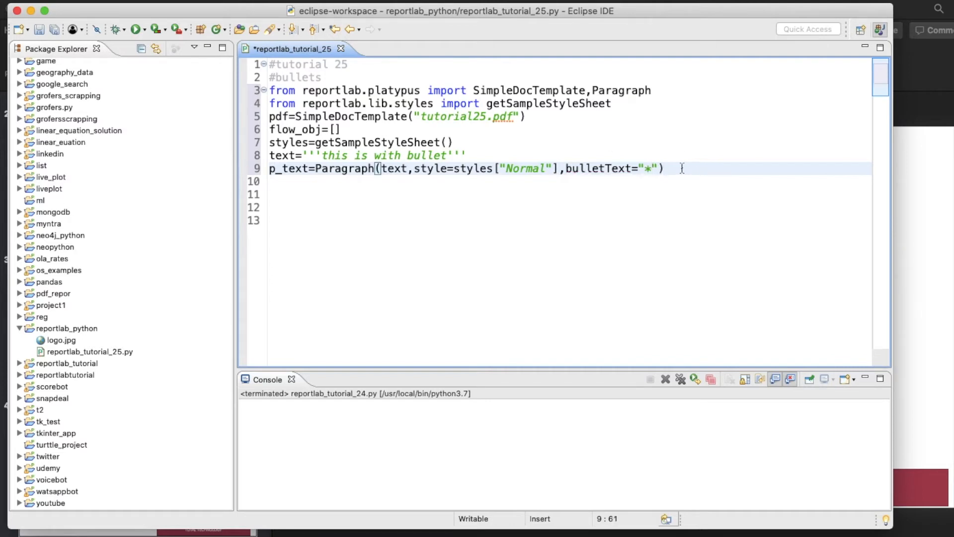
- Append p_text to flow_obj inside a for i in range(4) loop
type("flow_obj")
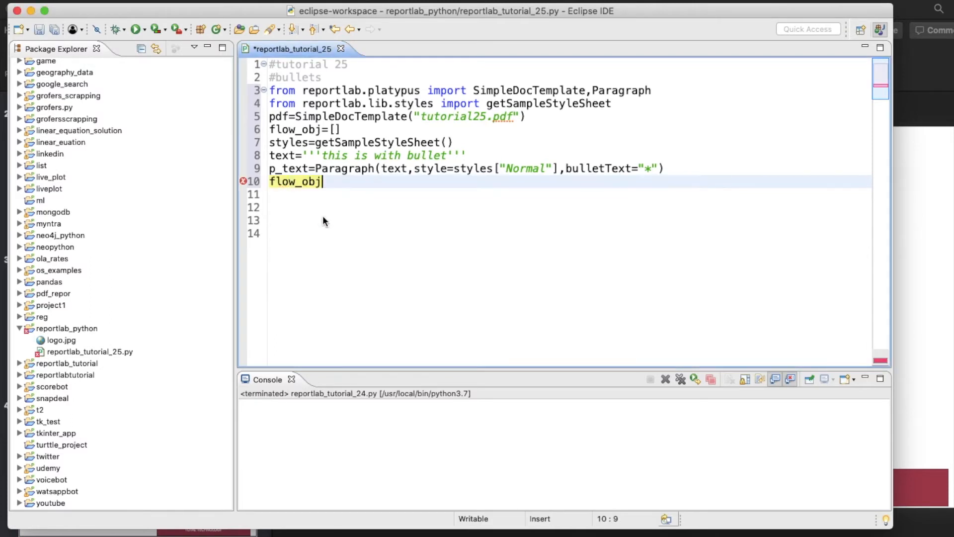
type(".append(")
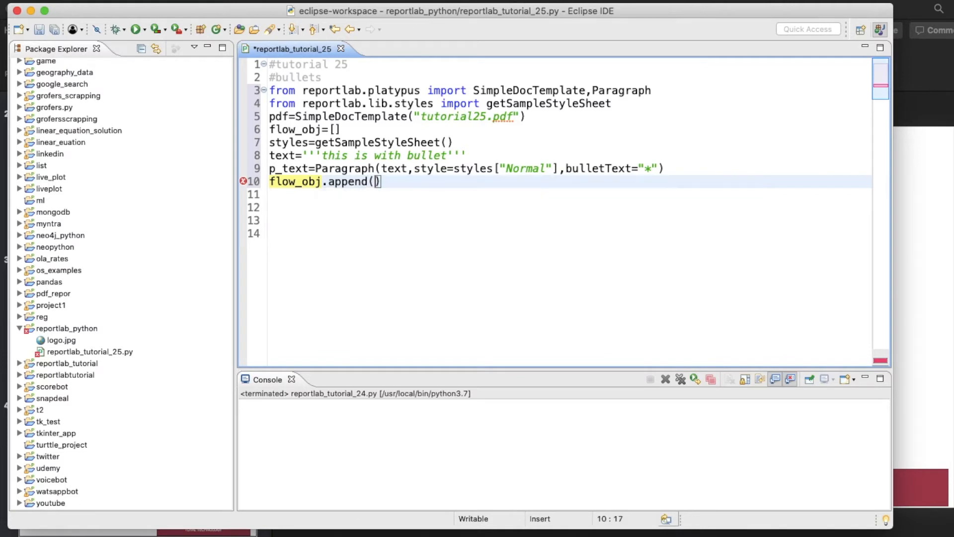
type("p_text")
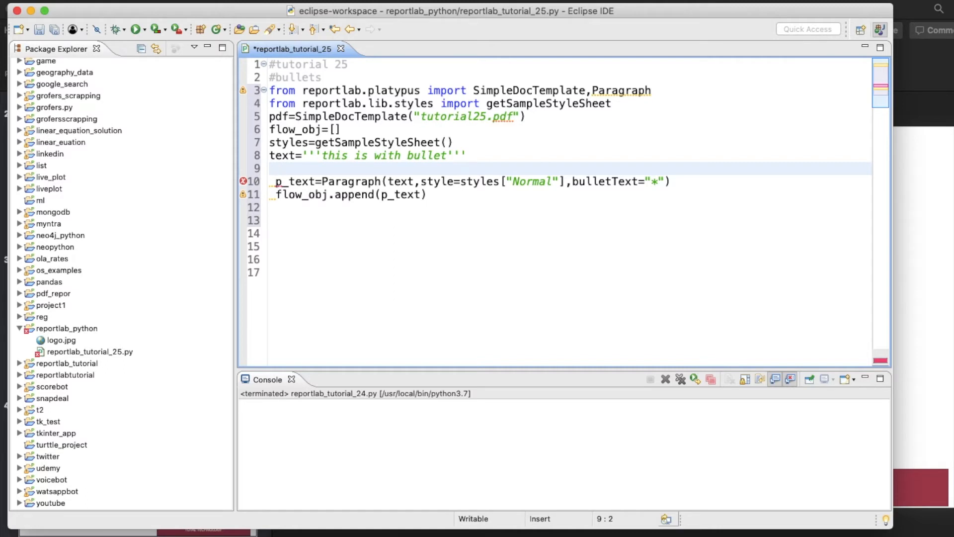
type("for i")
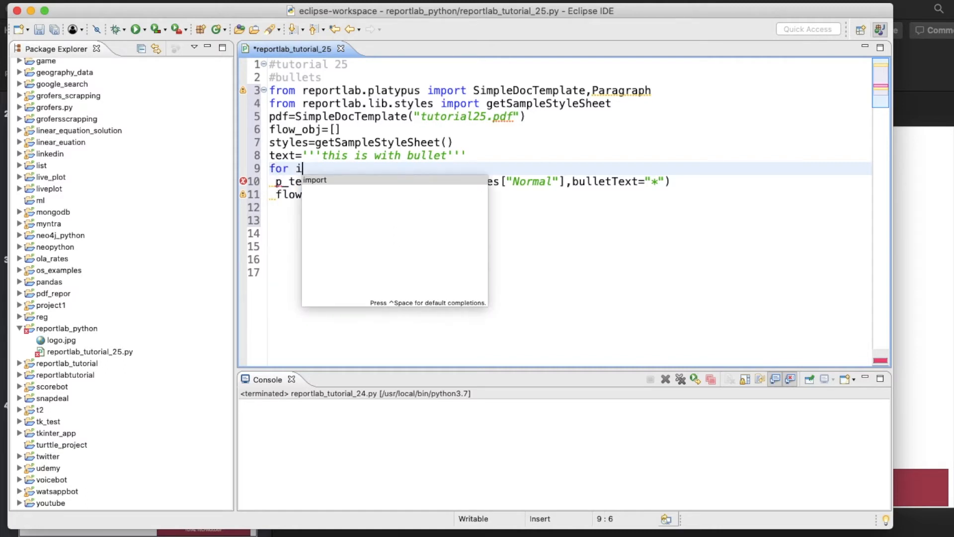
type("in range")
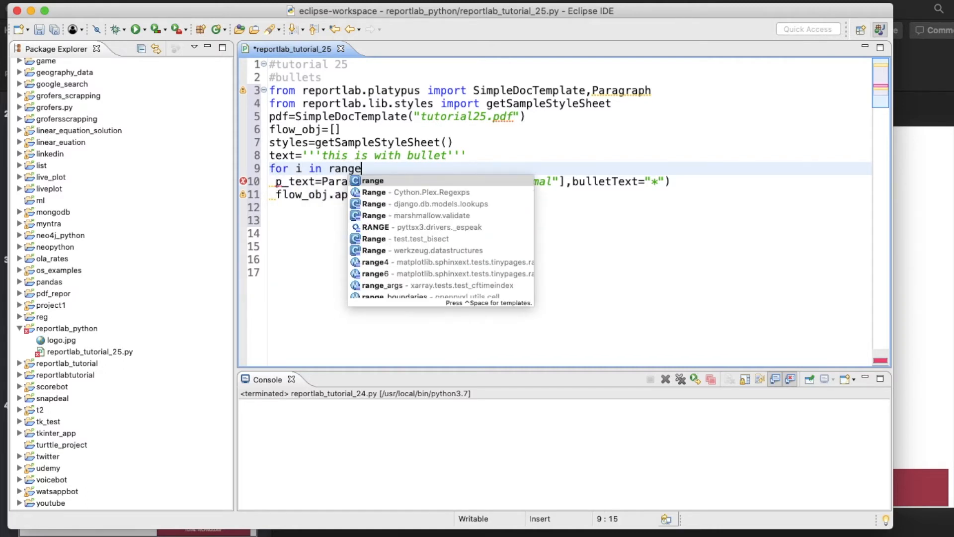
type("(4")
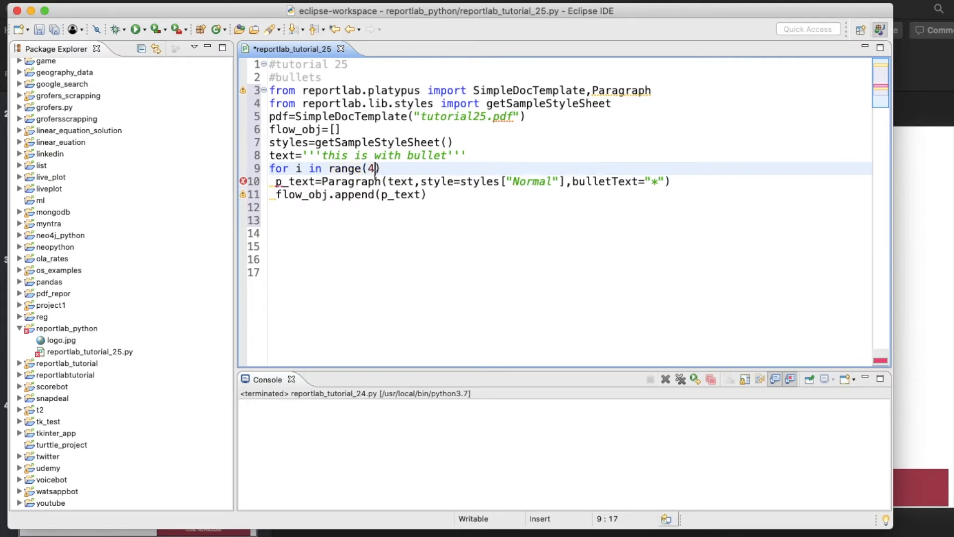
type(":")
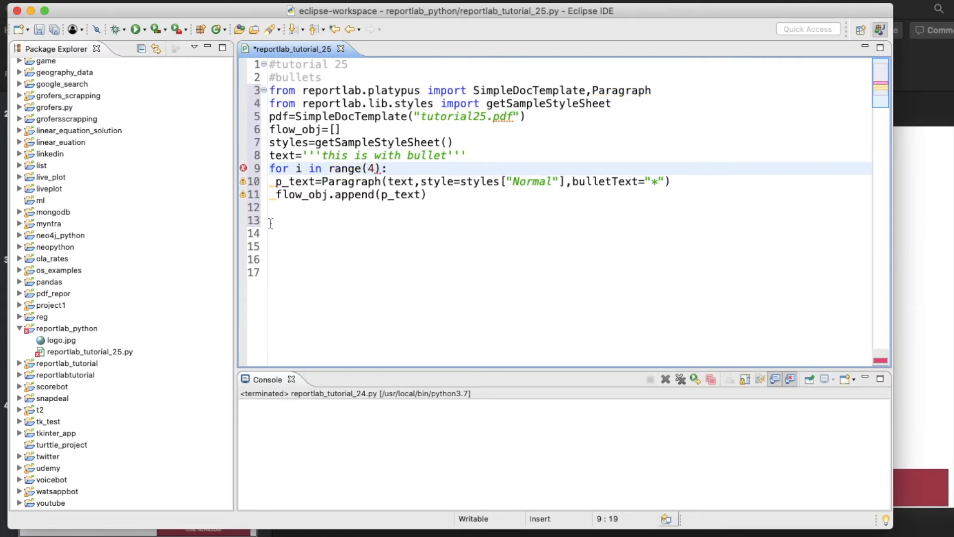
- End the script with pdf.build(flow_obj) and run it
left_click(269, 221)
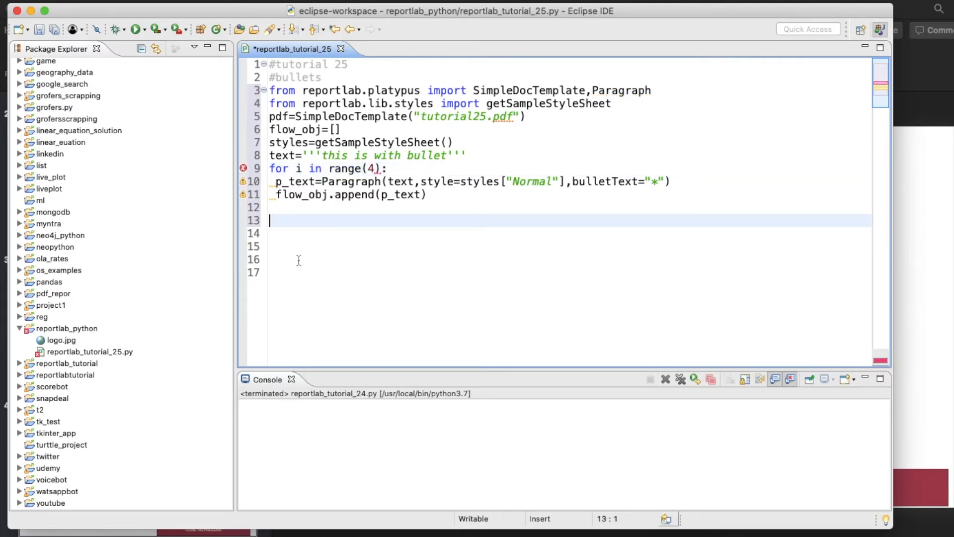
type("pdf.bui")
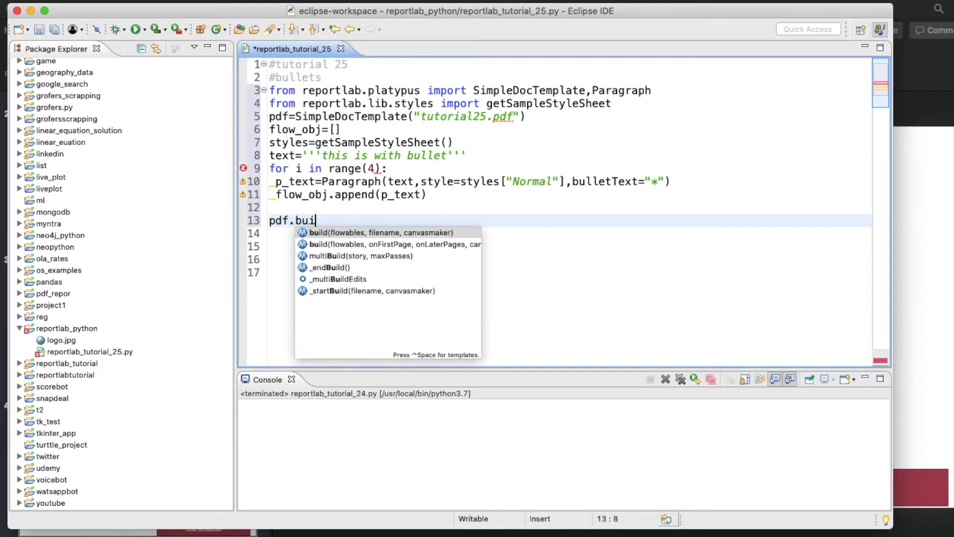
left_click(373, 232)
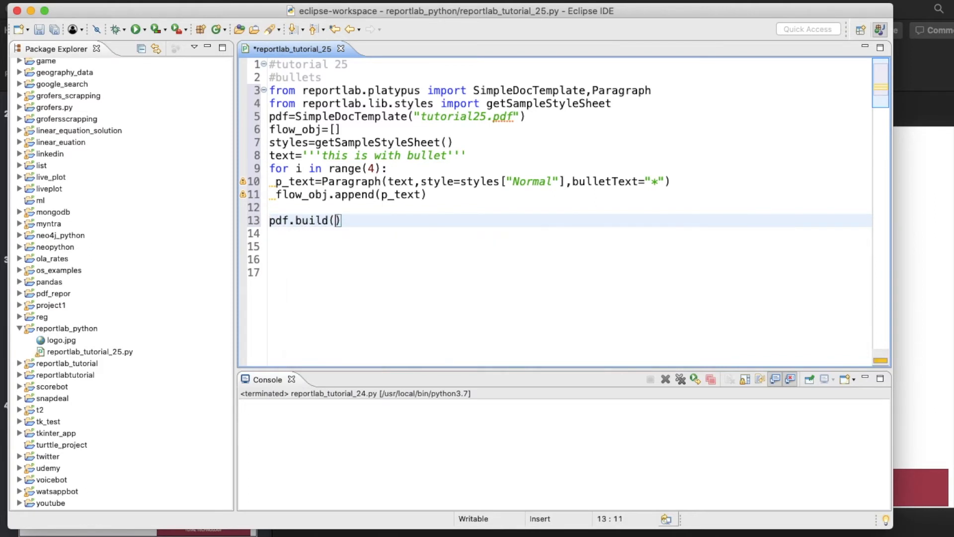
type("flo")
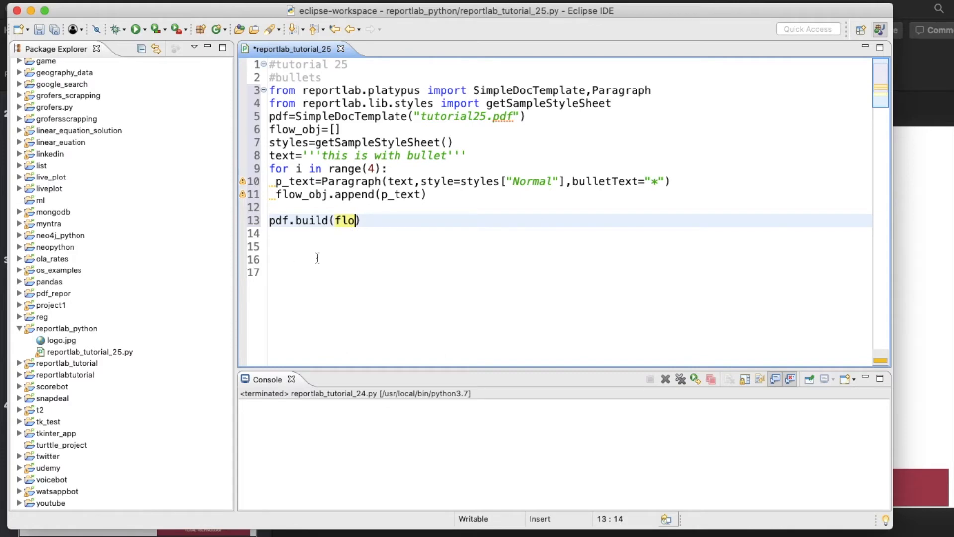
type("w_obj")
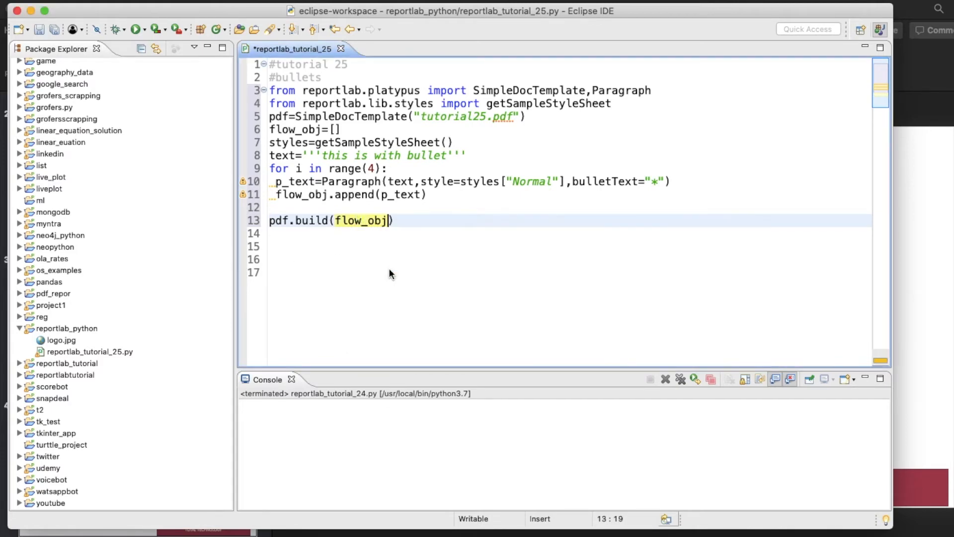
left_click(139, 29)
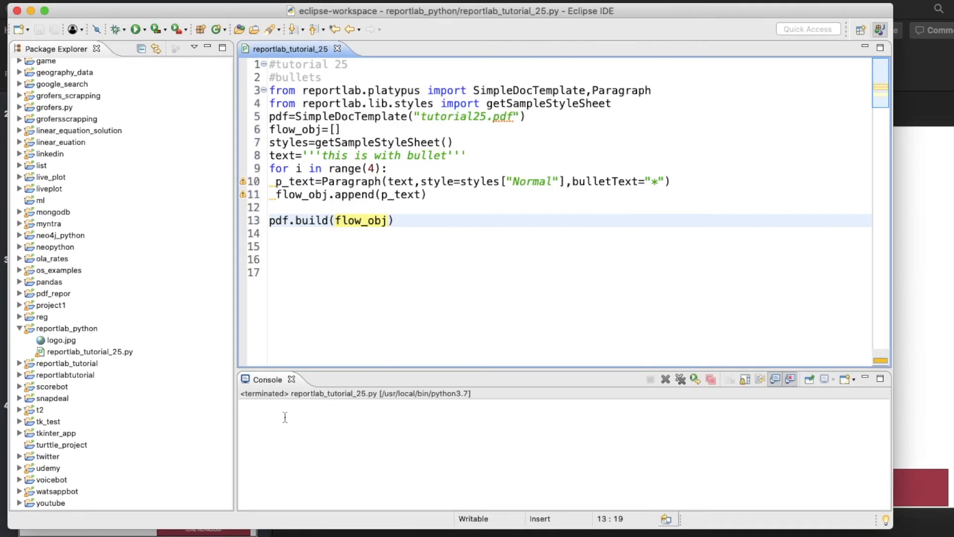
- Refresh the project, open tutorial25.pdf, then reopen it after the '**' bullet change
left_click(66, 329)
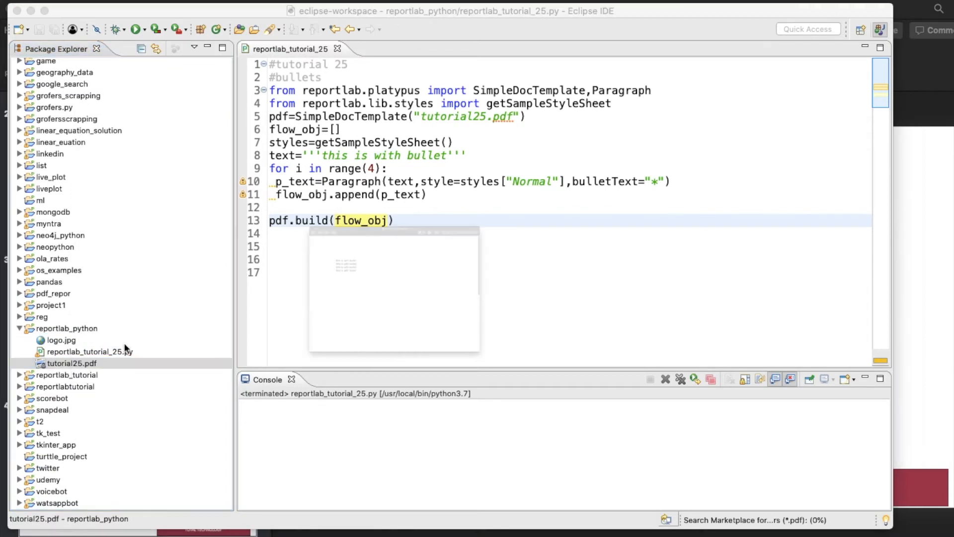
double_click(72, 363)
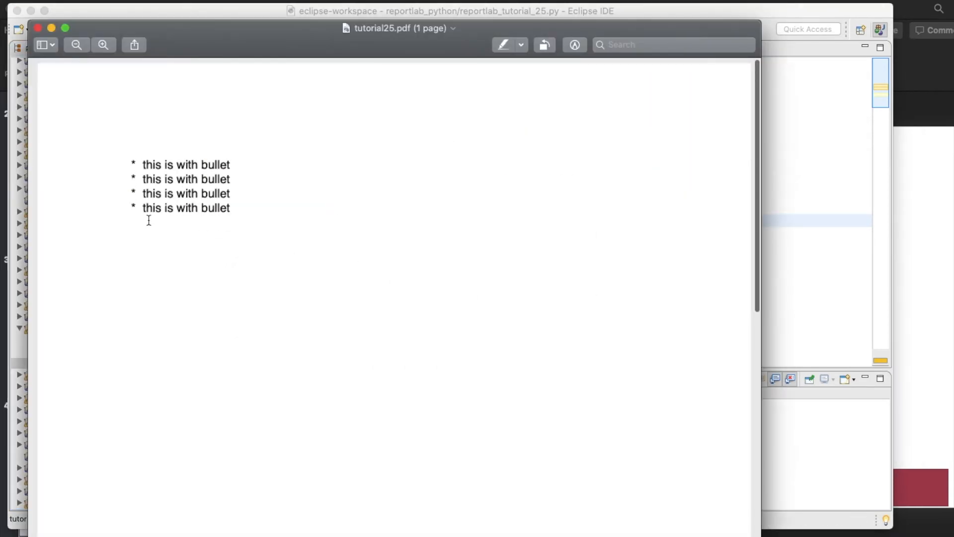
mouse_move(136, 164)
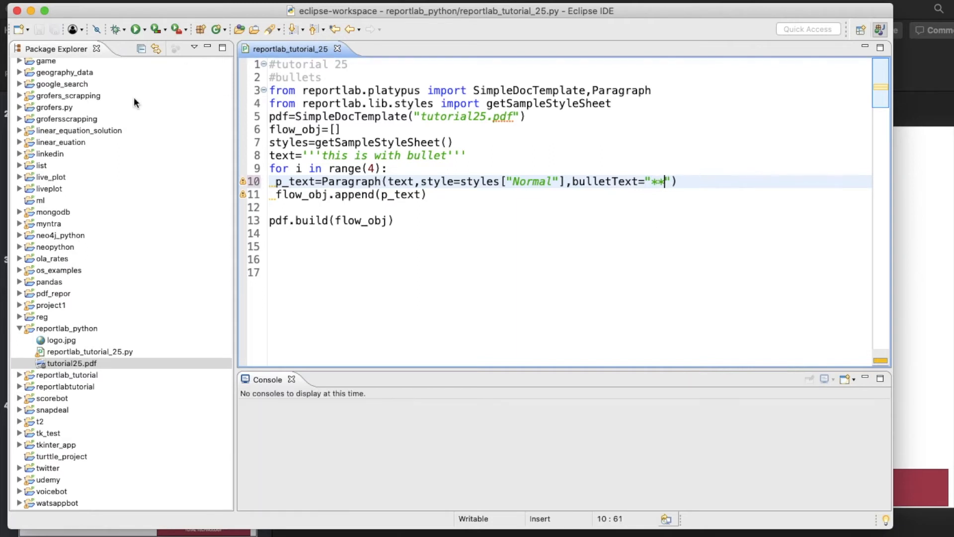
double_click(71, 363)
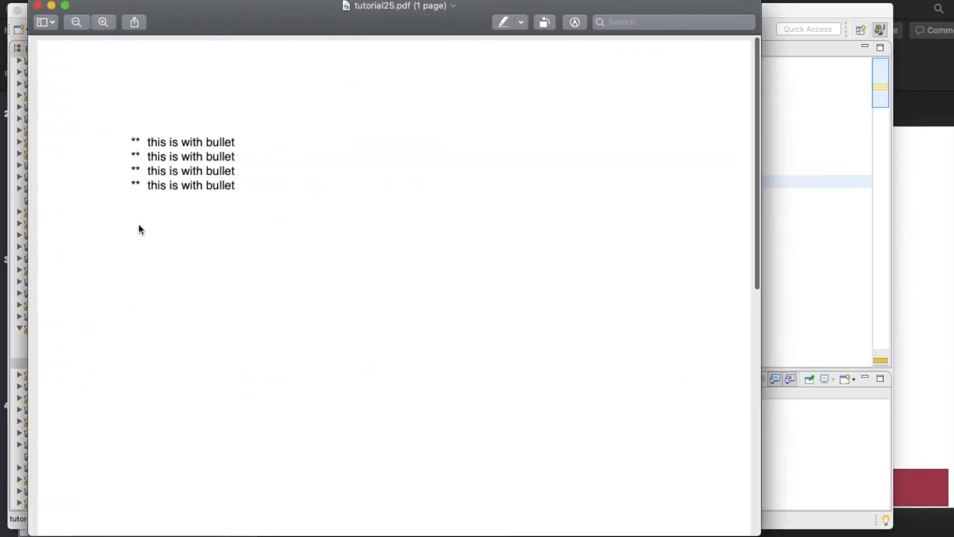
mouse_move(41, 11)
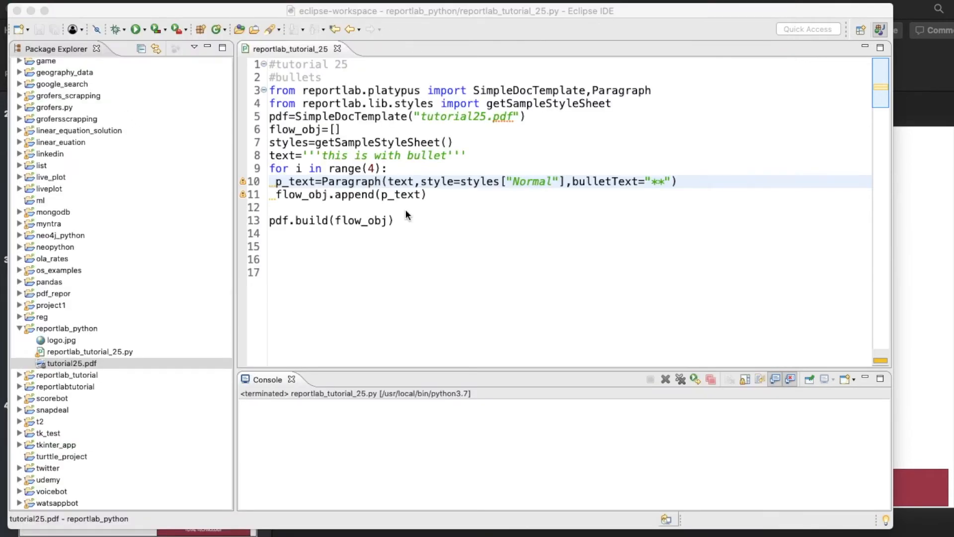
- Copy the script lines and paste them under the bulletText point on slide 3
left_click(322, 207)
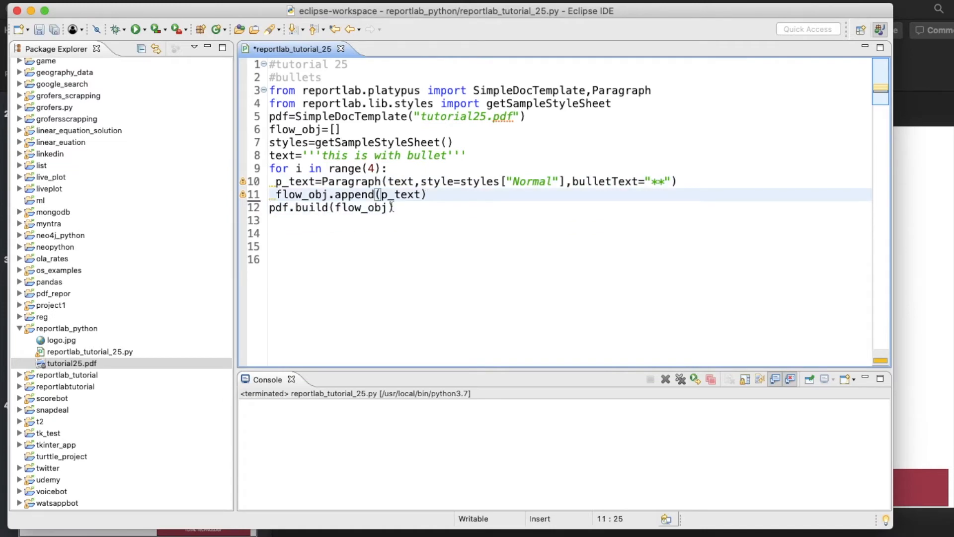
right_click(311, 103)
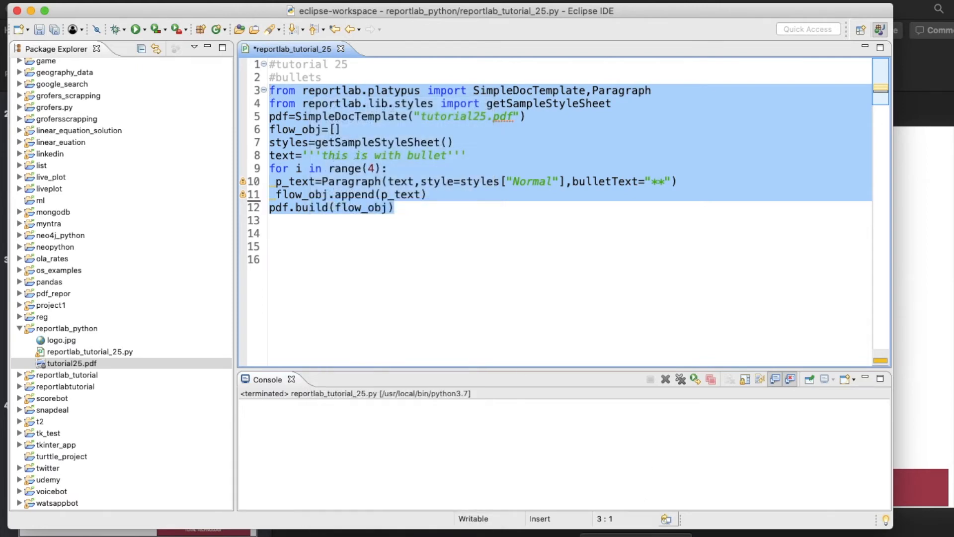
key("cmd+tab")
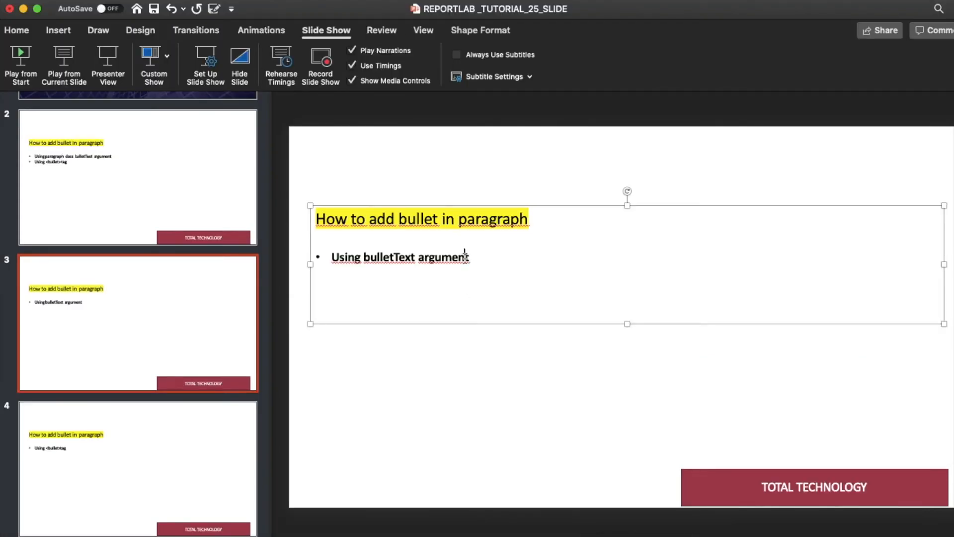
key("Return")
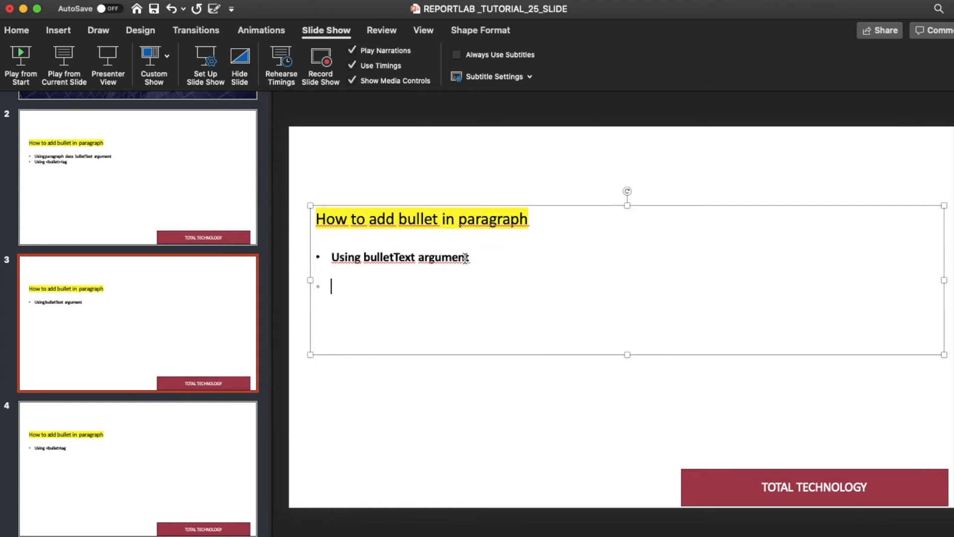
key("cmd+v")
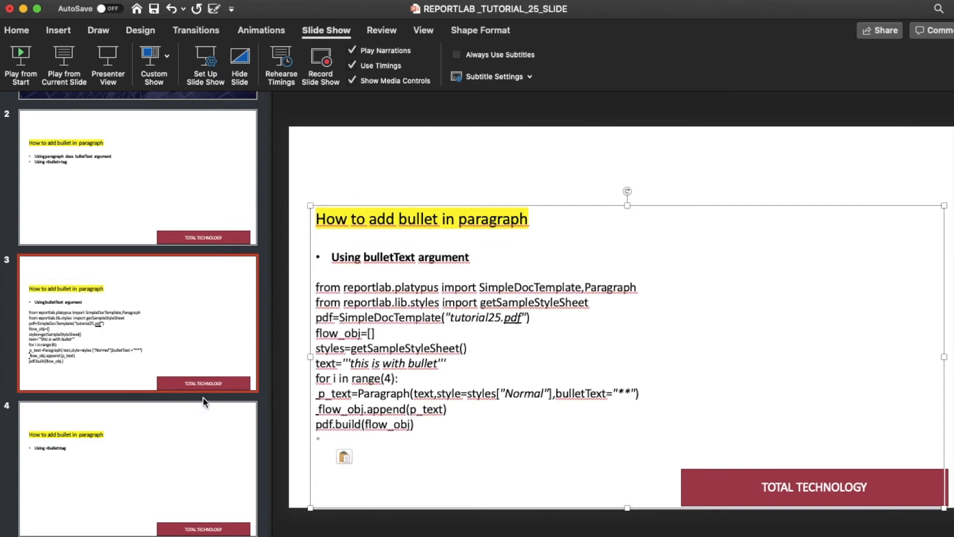
left_click(137, 469)
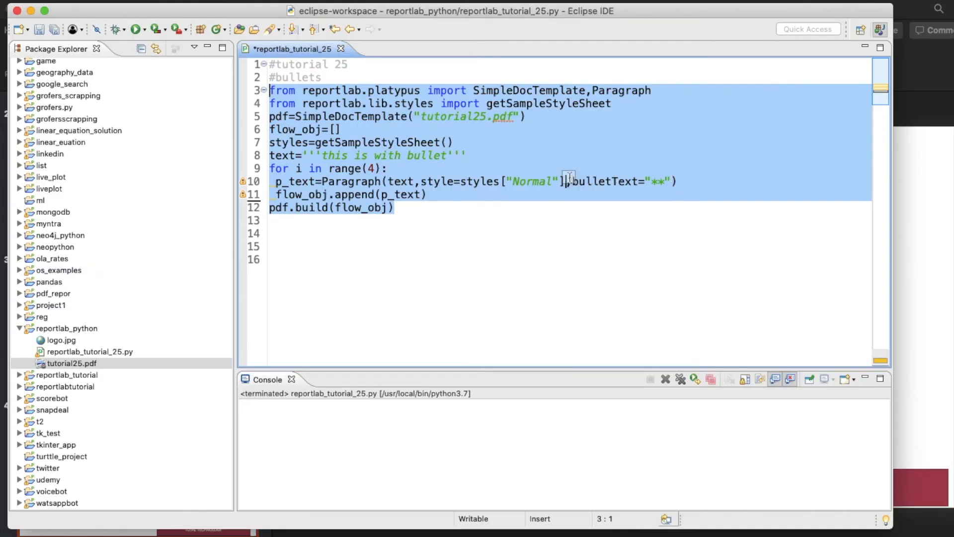
- Replace the bulletText argument with <bullet></bullet> tags in the text string
left_click(552, 280)
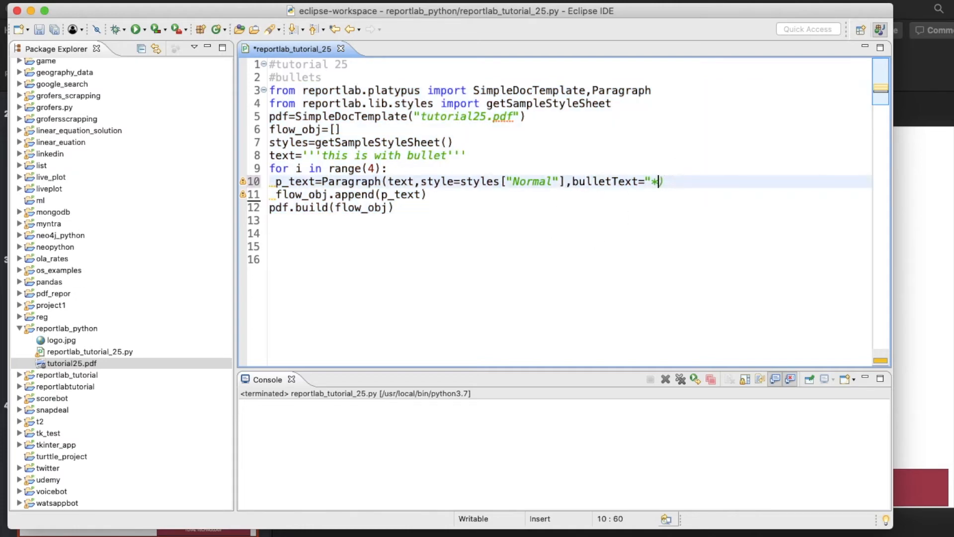
key("BackSpace")
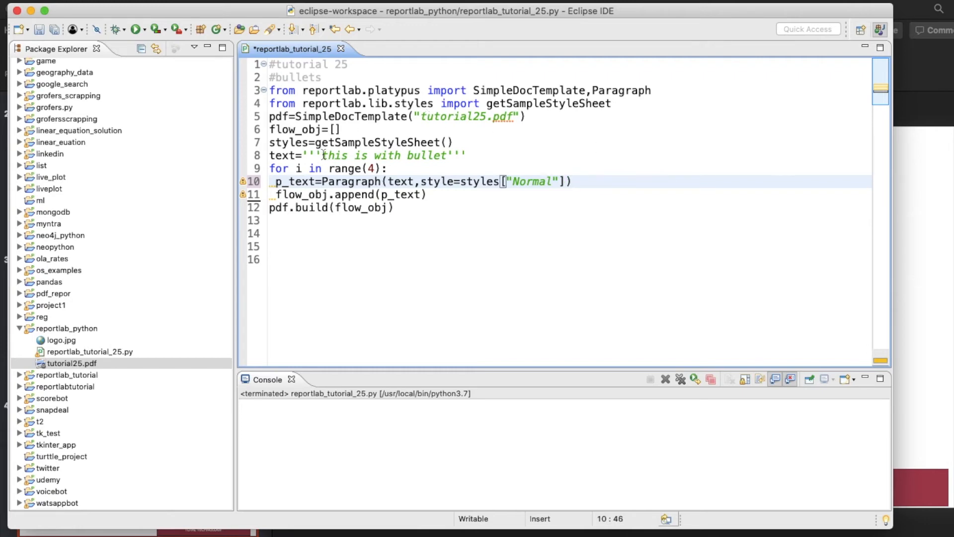
left_click(323, 155)
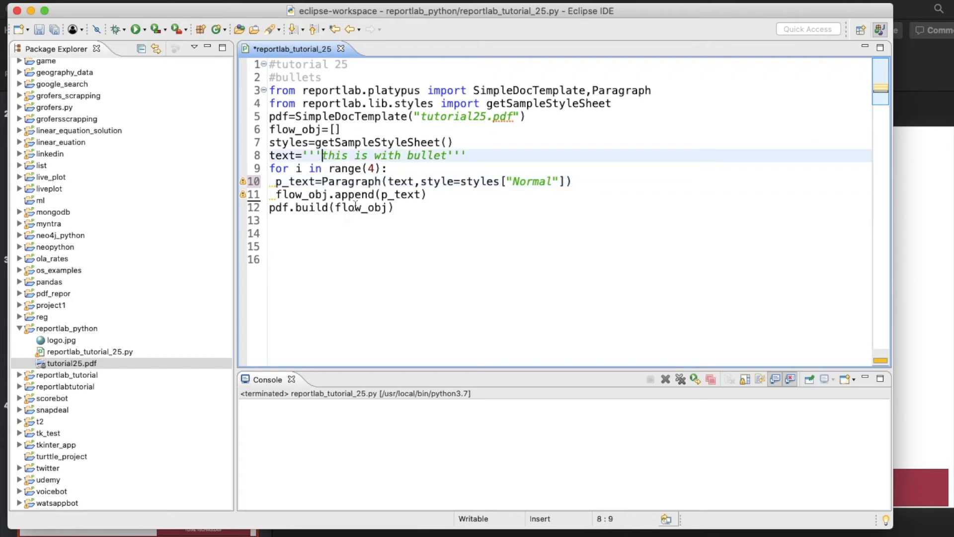
type("<bu")
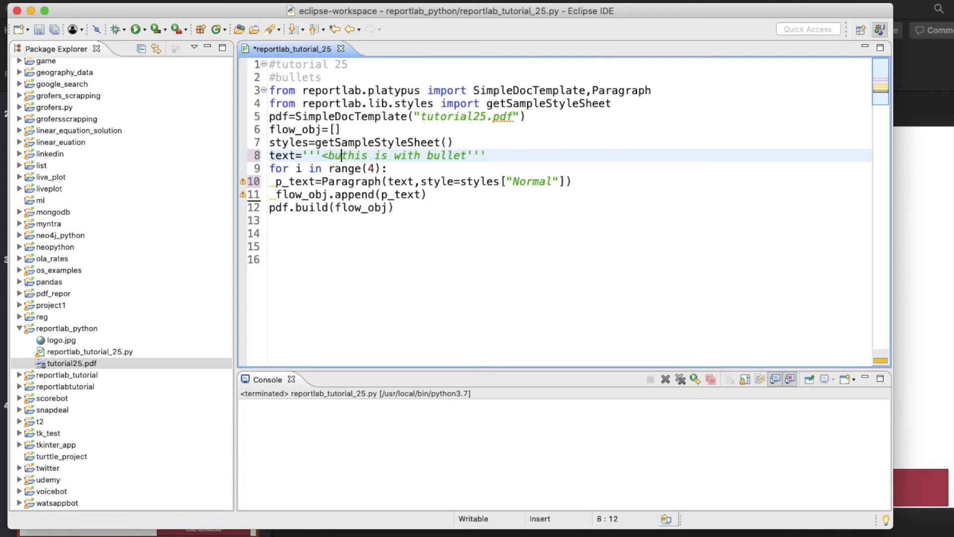
type("llet>&")
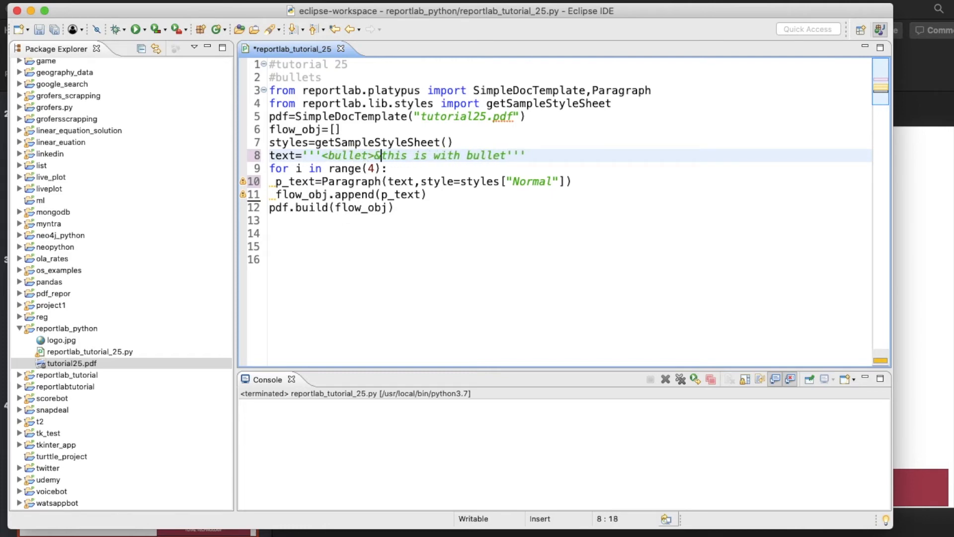
type("bull")
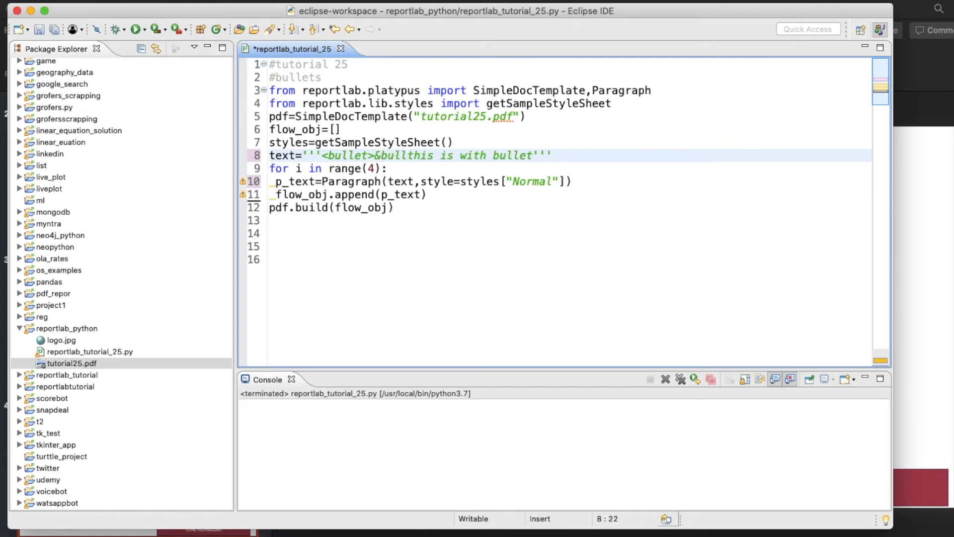
type("</bullet>")
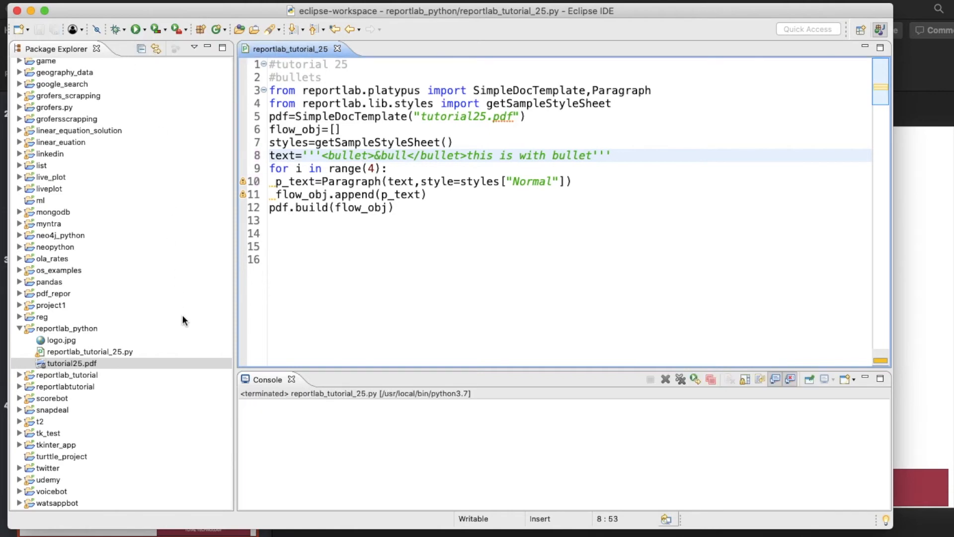
double_click(71, 363)
type("<")
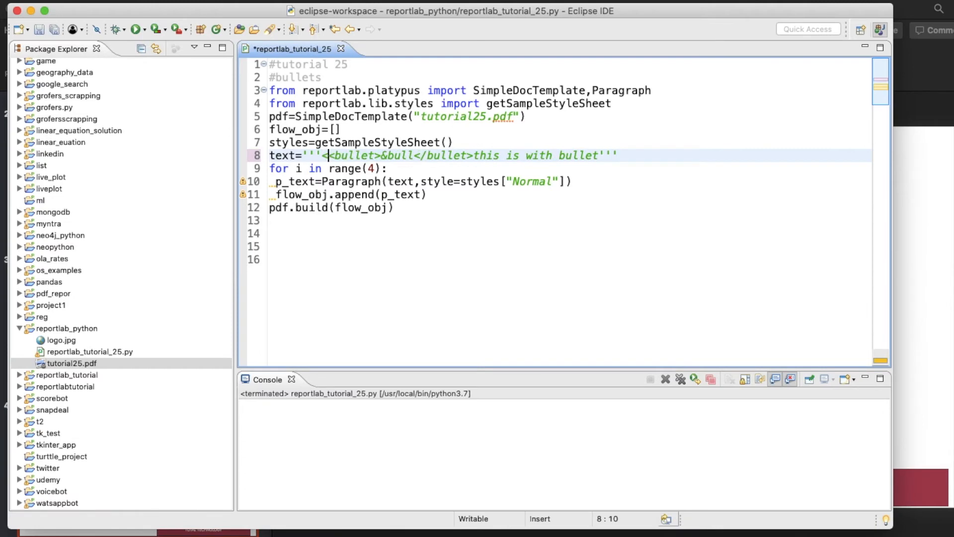
- Add a font tag with name Helvetica, color red and size 15
type("font")
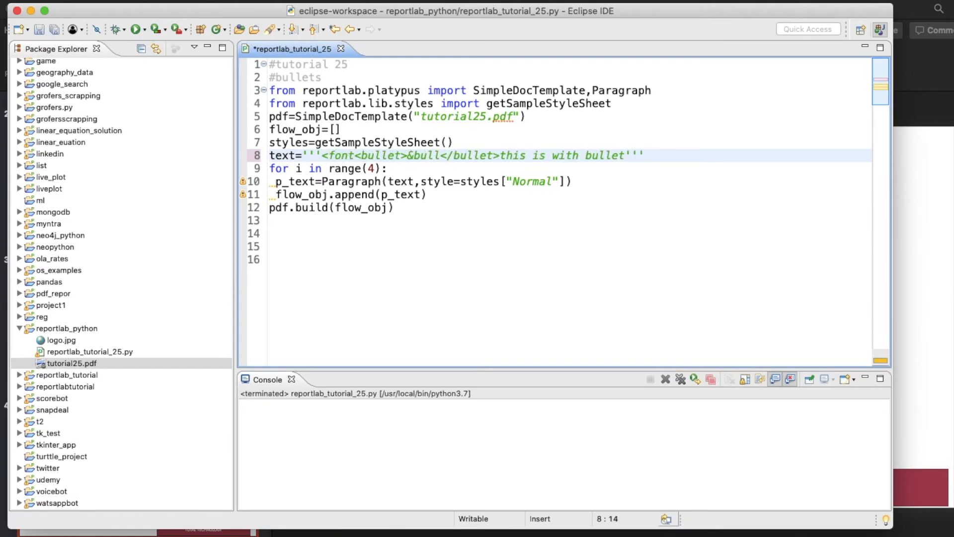
type("nam")
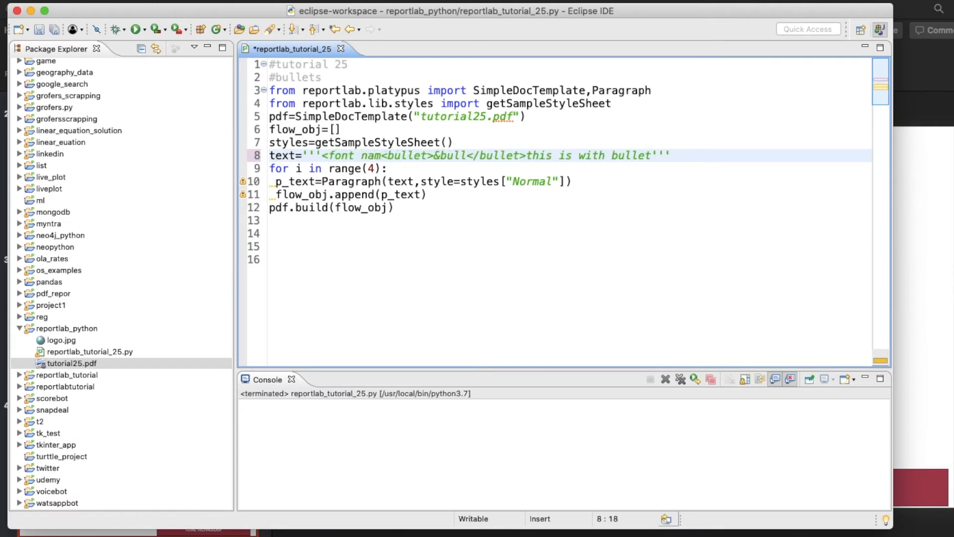
type("e=\"")
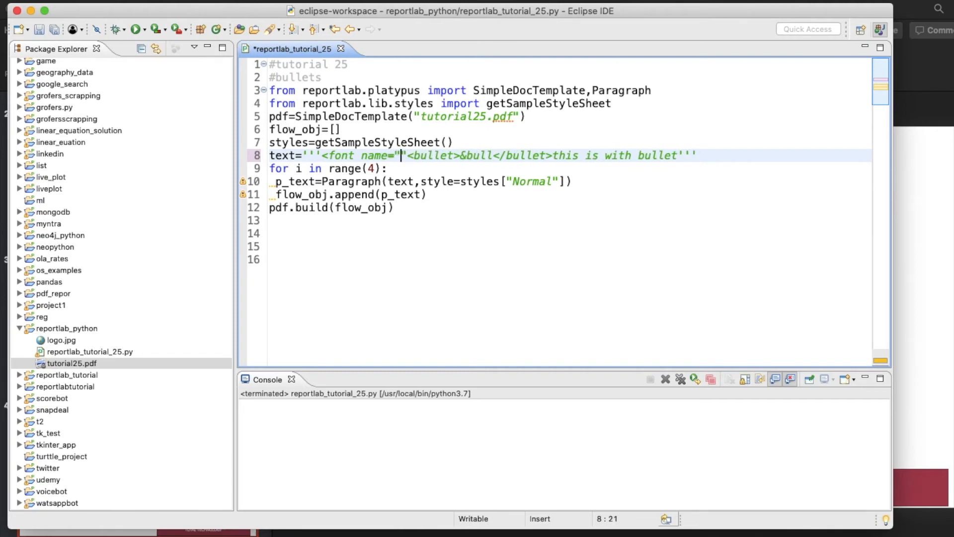
type("helveica")
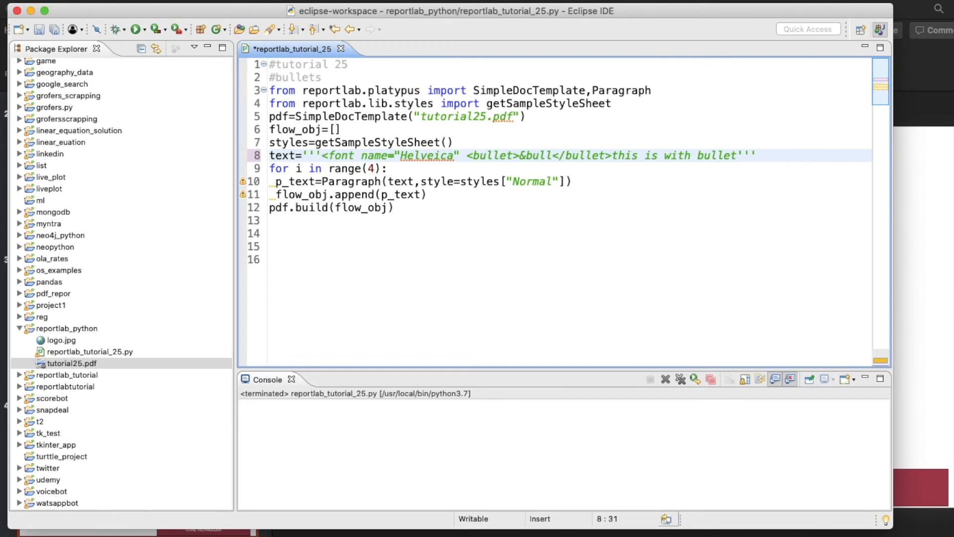
type("COLOR")
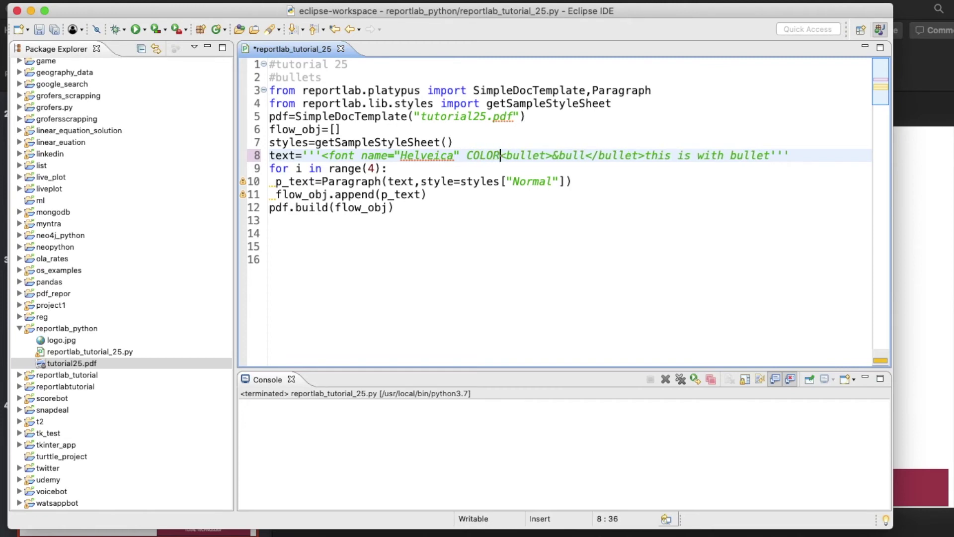
key("BackSpace")
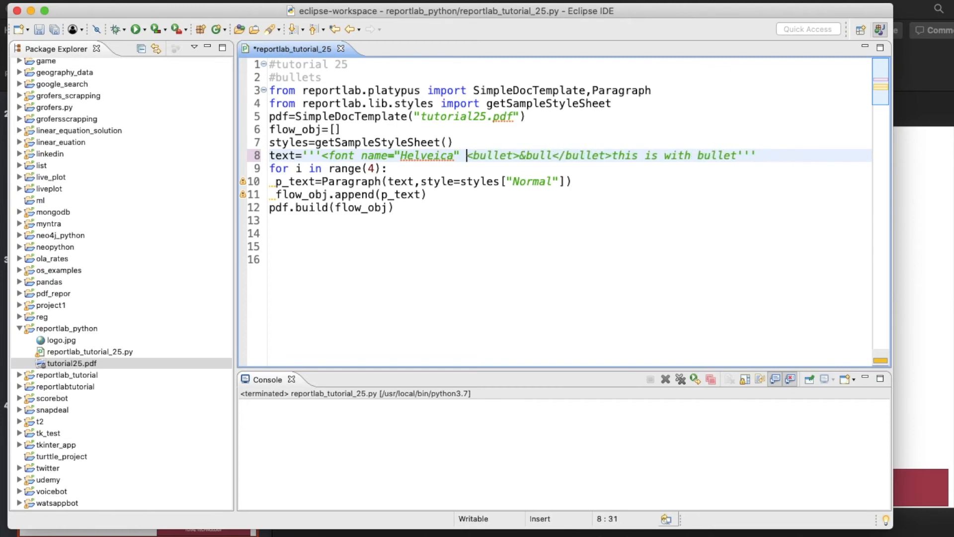
type("color=")
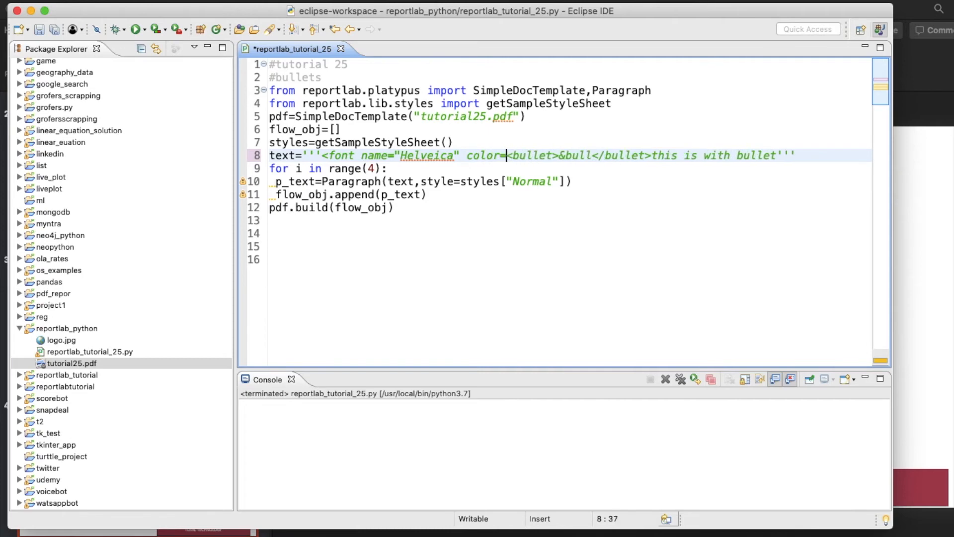
type("red")
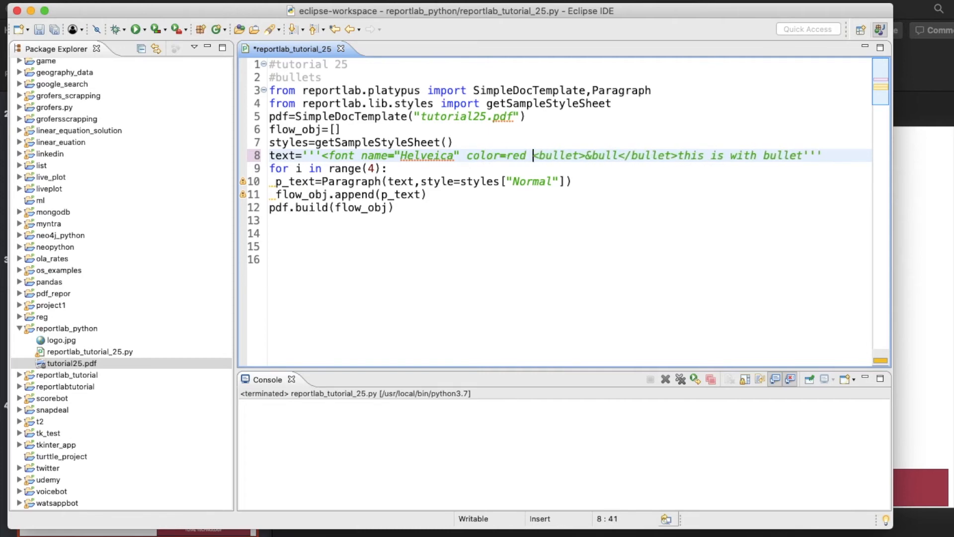
type("size=")
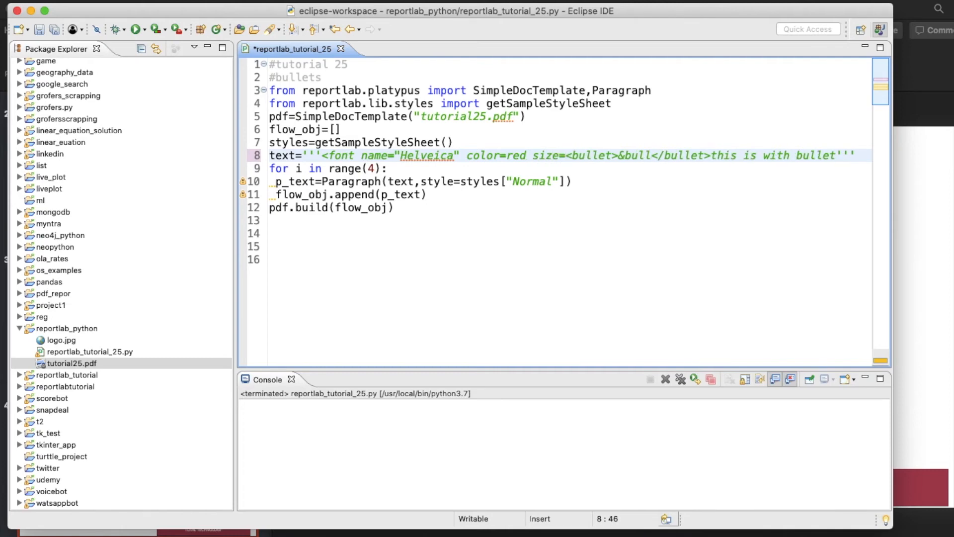
type("15>")
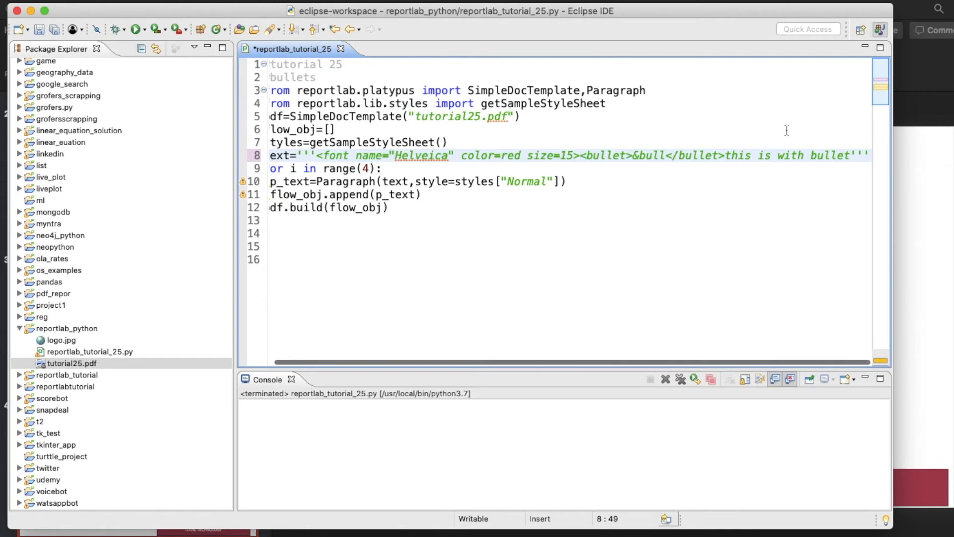
- Close the font tag at the end of line 8 and run the script
left_click(851, 155)
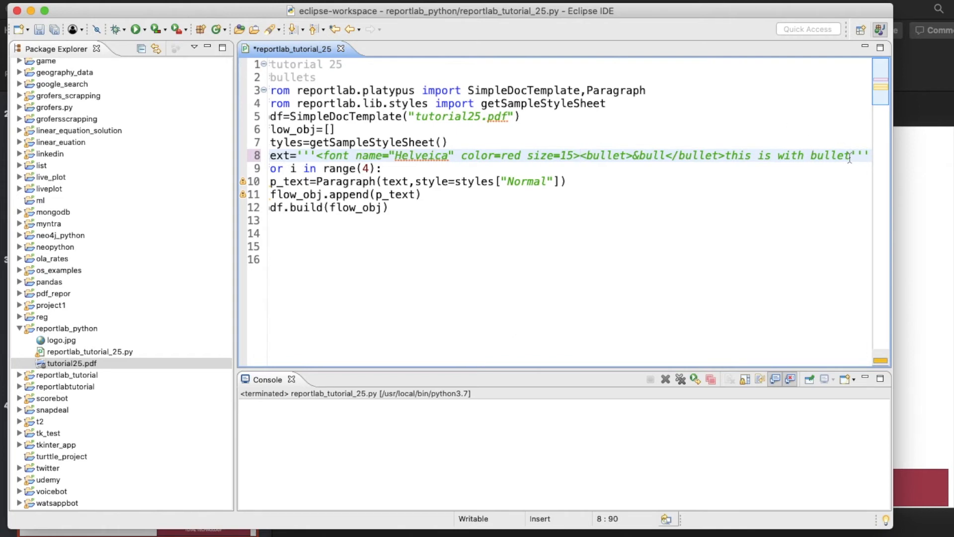
scroll("right", 3)
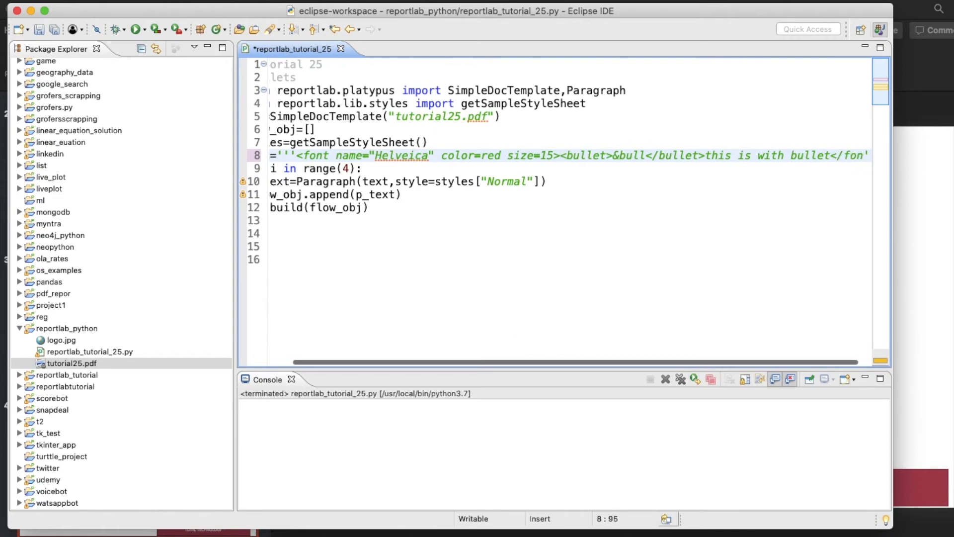
scroll("right", 3)
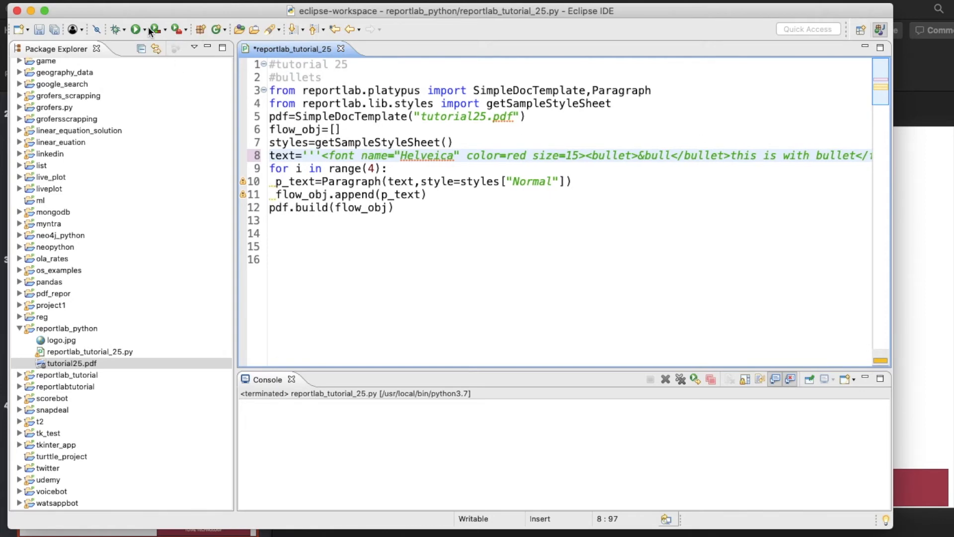
left_click(135, 30)
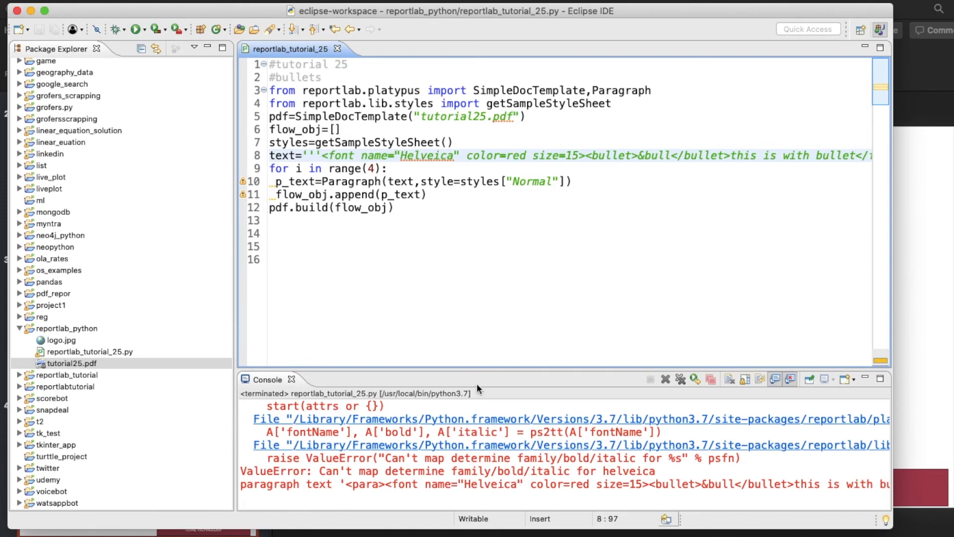
- Correct 'Helveica' to 'Helvetica' in line 8 and rerun the script
left_click(436, 156)
type("t")
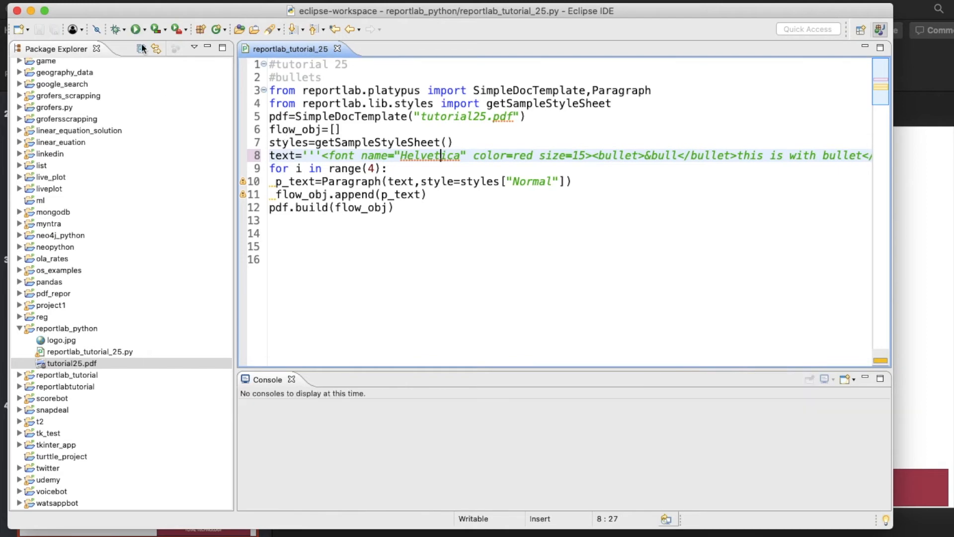
left_click(138, 30)
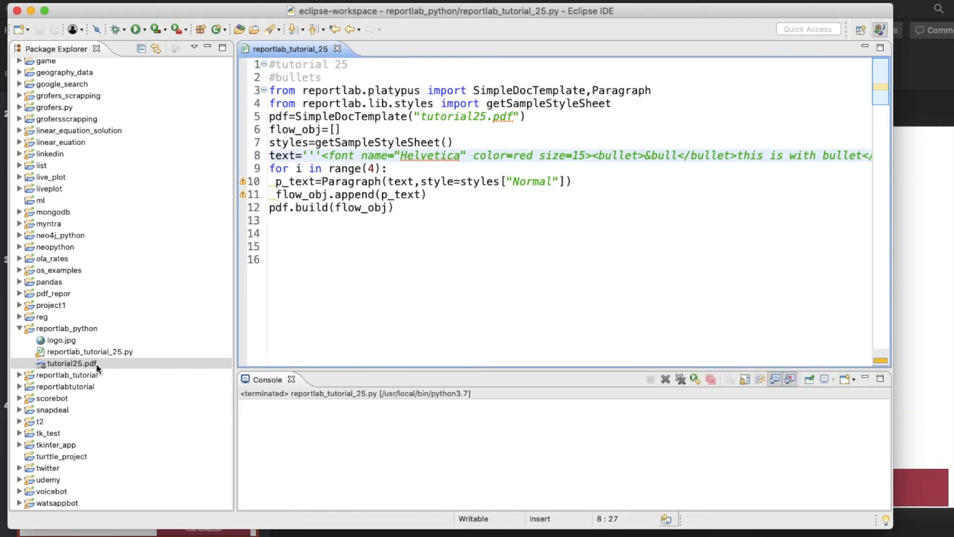
double_click(67, 363)
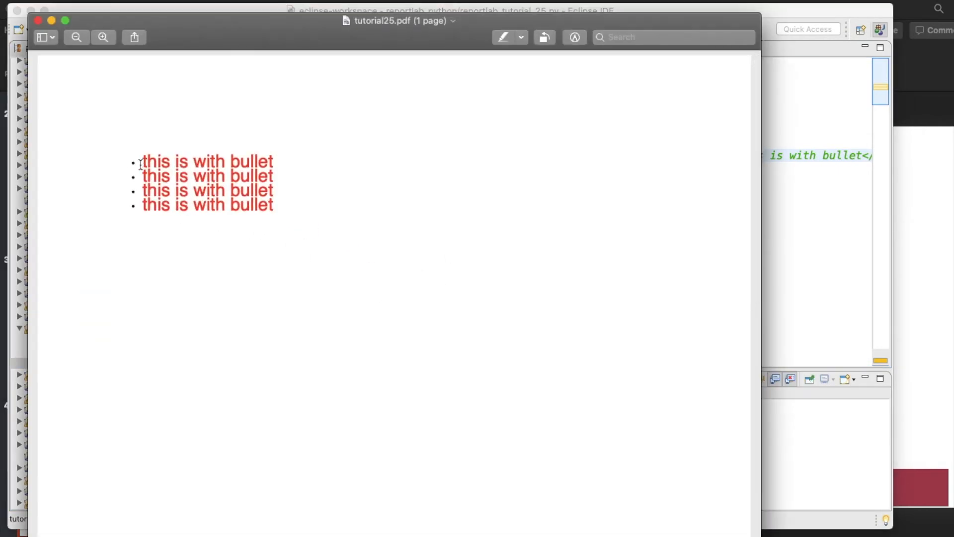
mouse_move(137, 203)
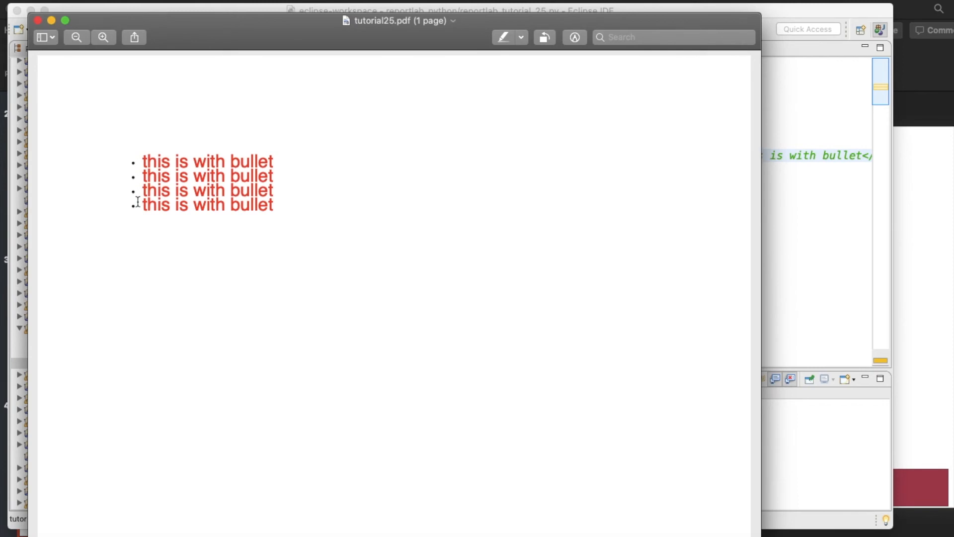
mouse_move(111, 101)
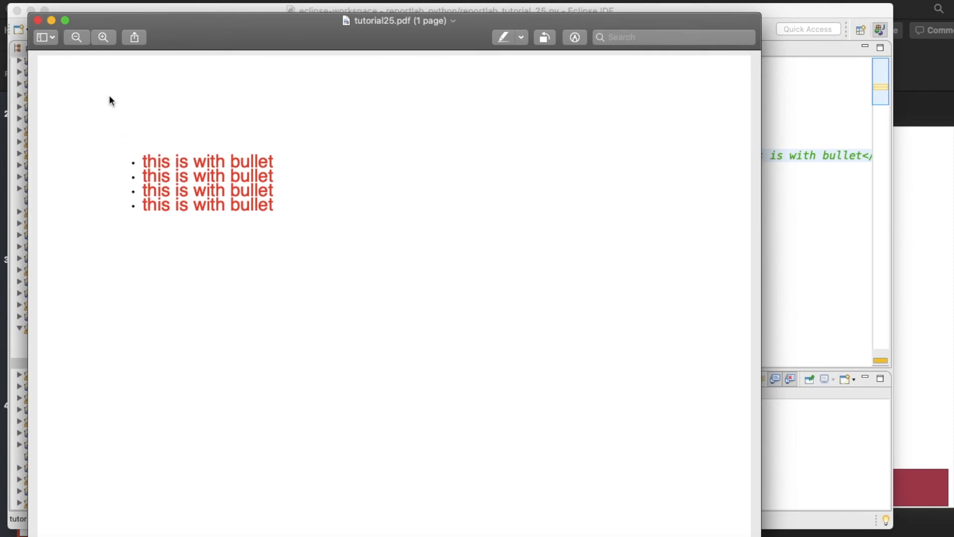
mouse_move(137, 197)
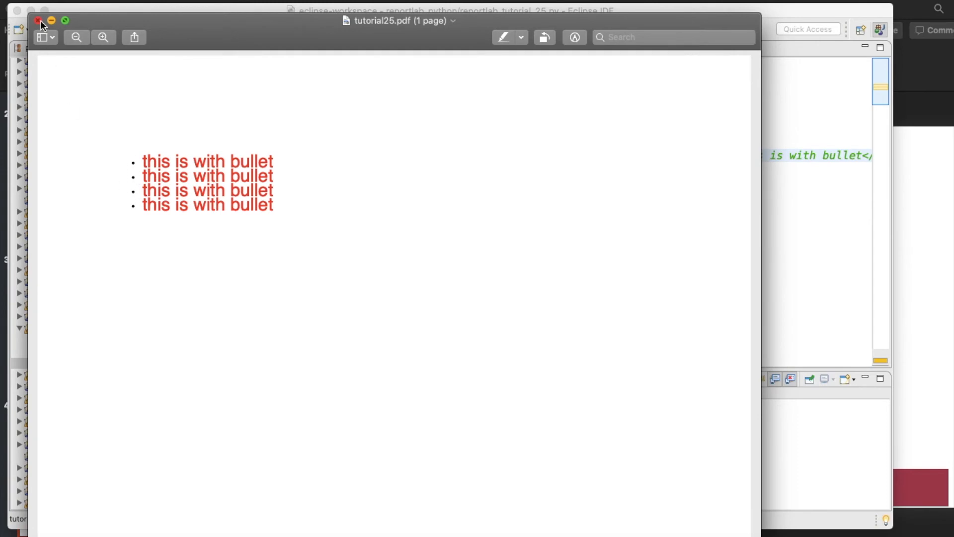
left_click(37, 19)
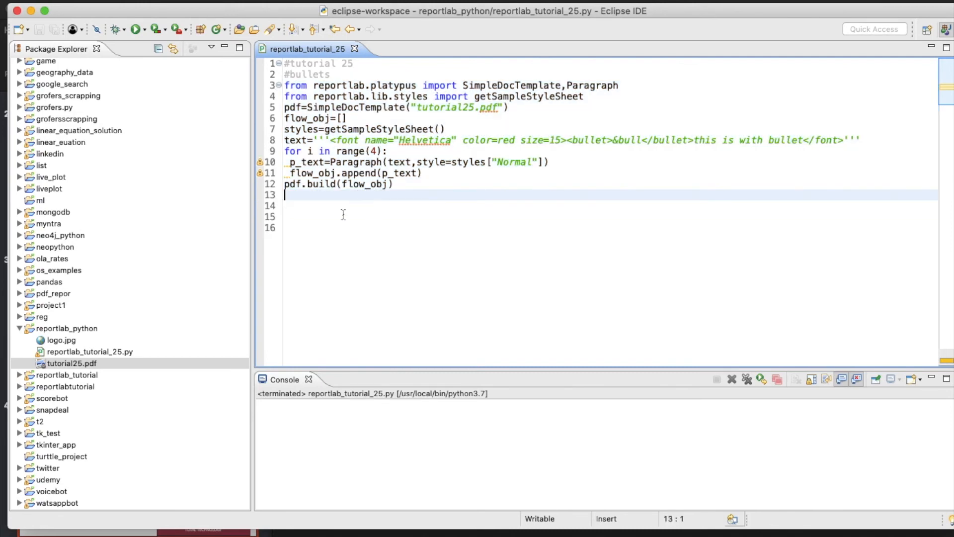
mouse_move(330, 232)
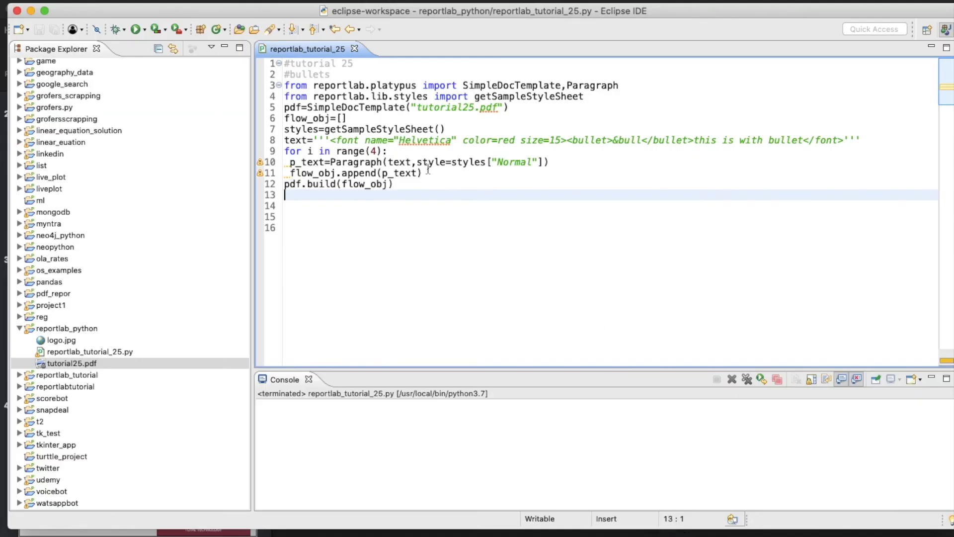
mouse_move(514, 144)
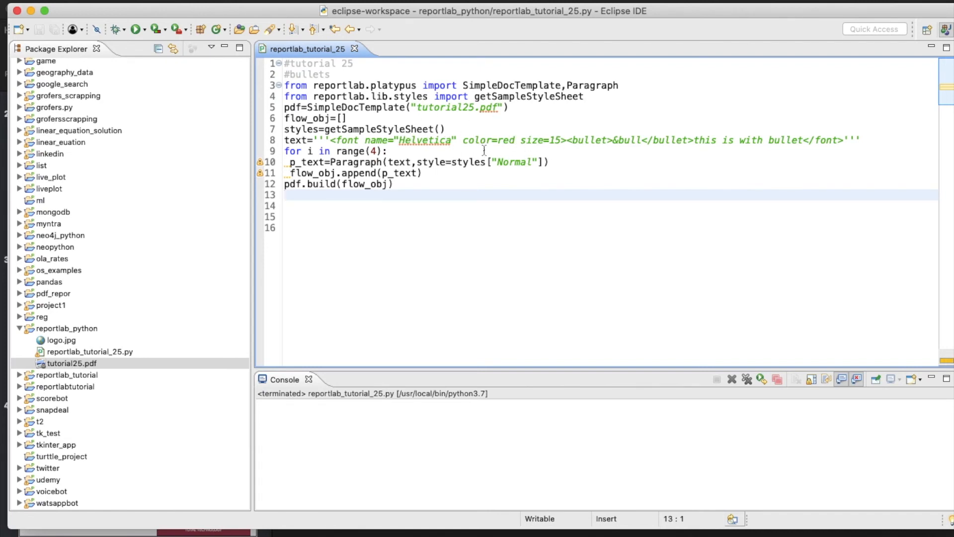
- Bring up the REPORTLAB_TUTORIAL_25_SLIDE presentation at slide 3
left_click(383, 184)
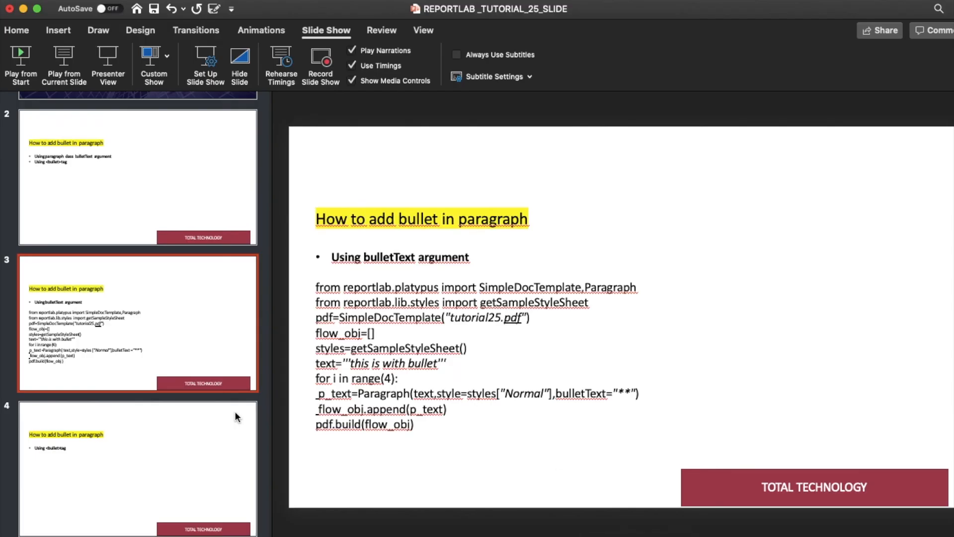
- Paste the ReportLab script with the red Helvetica size-15 bullet font tag into slide 4's text box
left_click(137, 468)
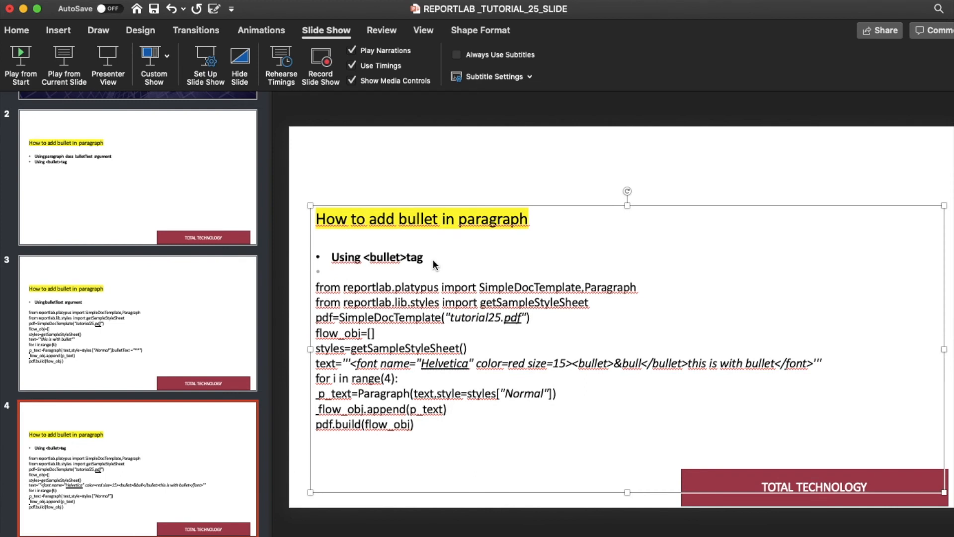
left_click(330, 272)
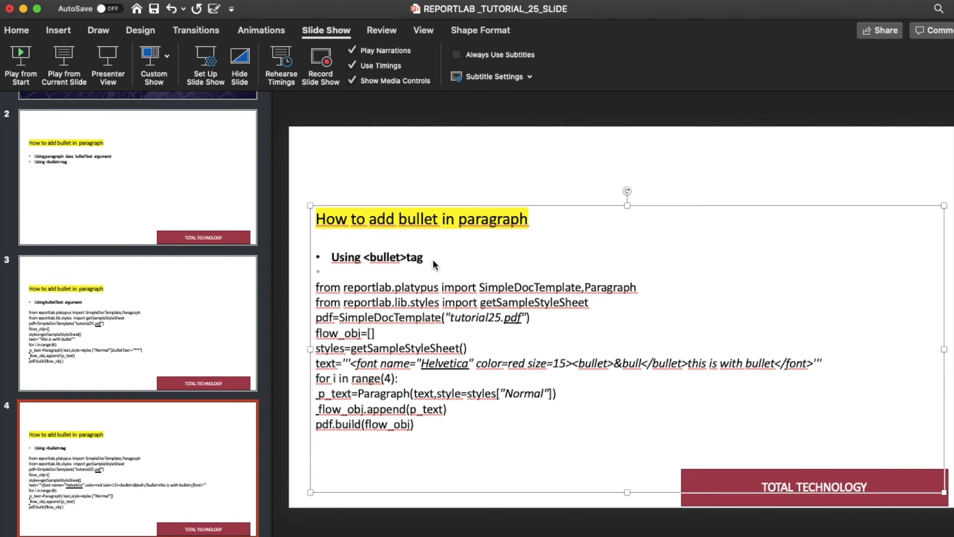
left_click(331, 271)
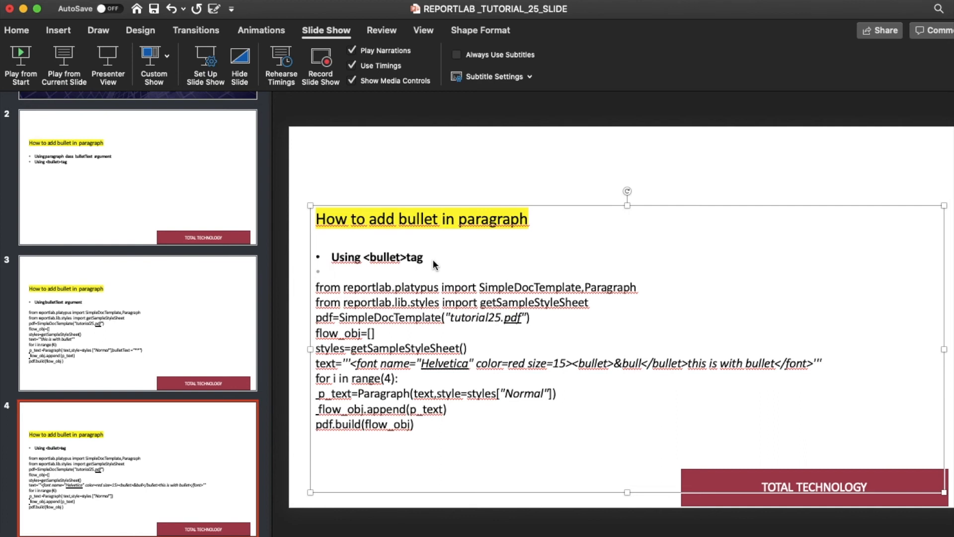
left_click(332, 273)
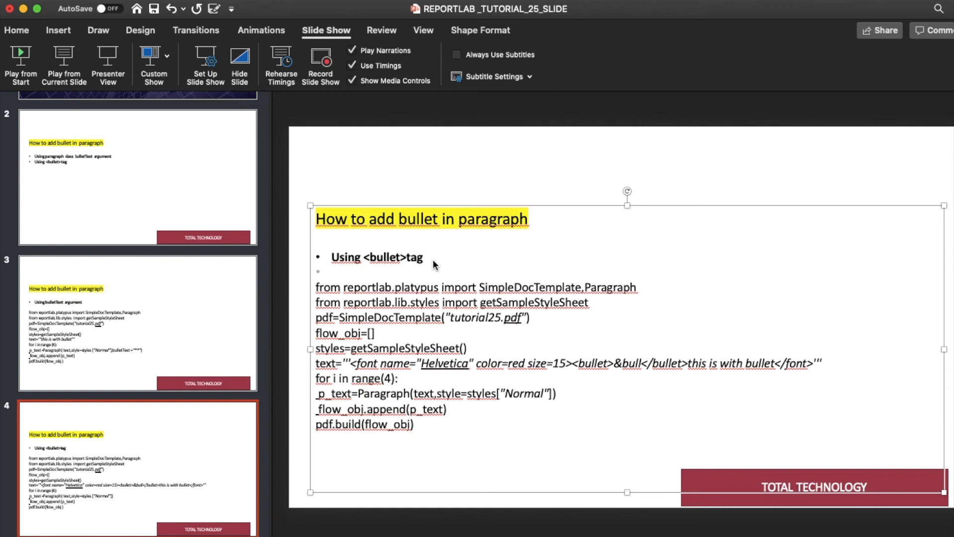
left_click(331, 271)
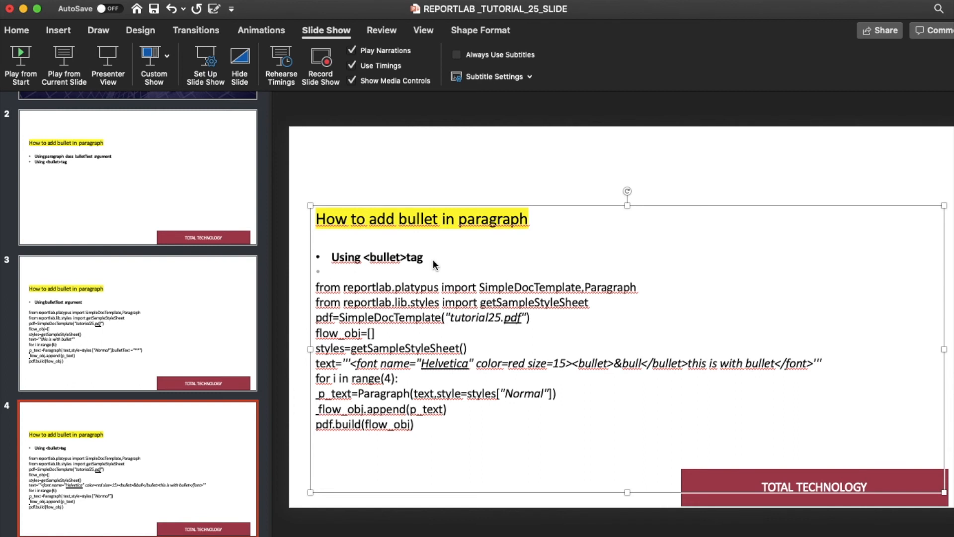
left_click(332, 271)
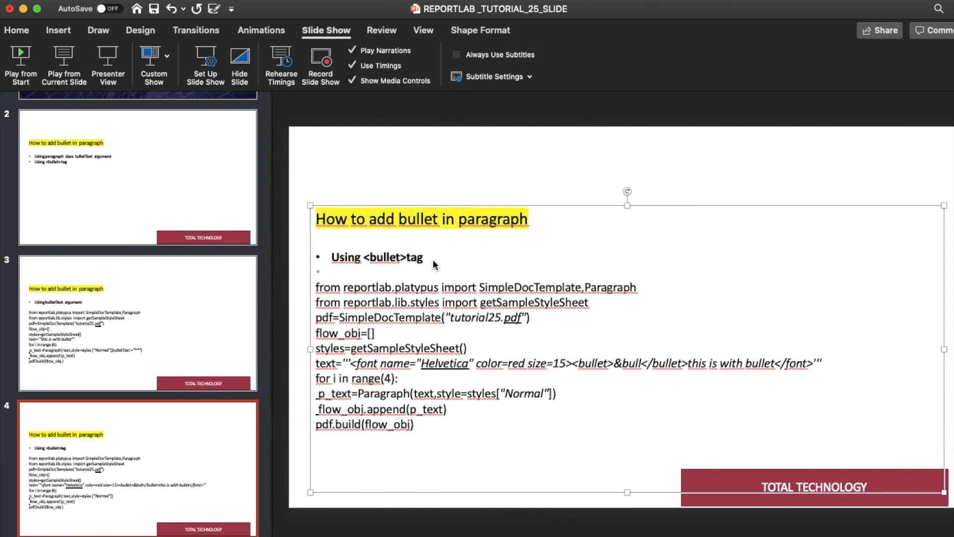
left_click(331, 271)
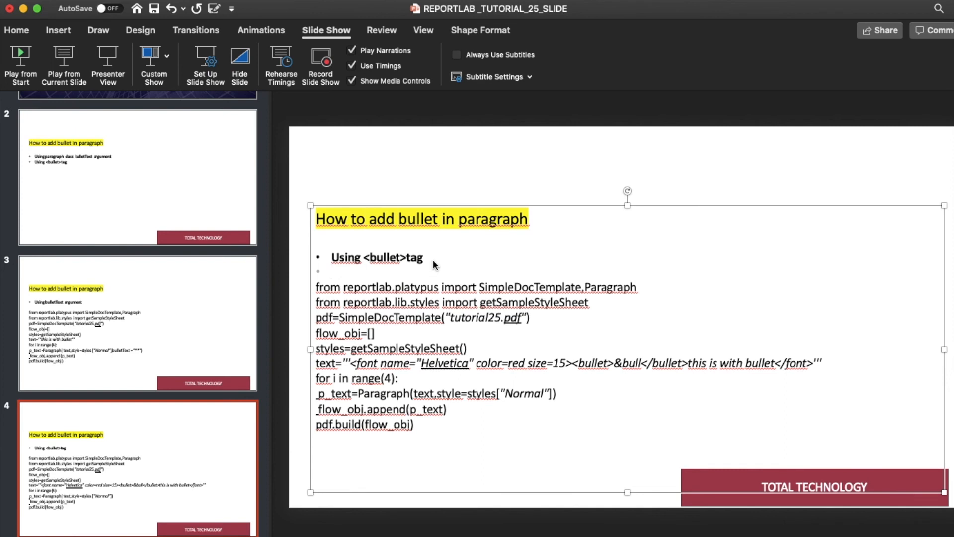
left_click(331, 271)
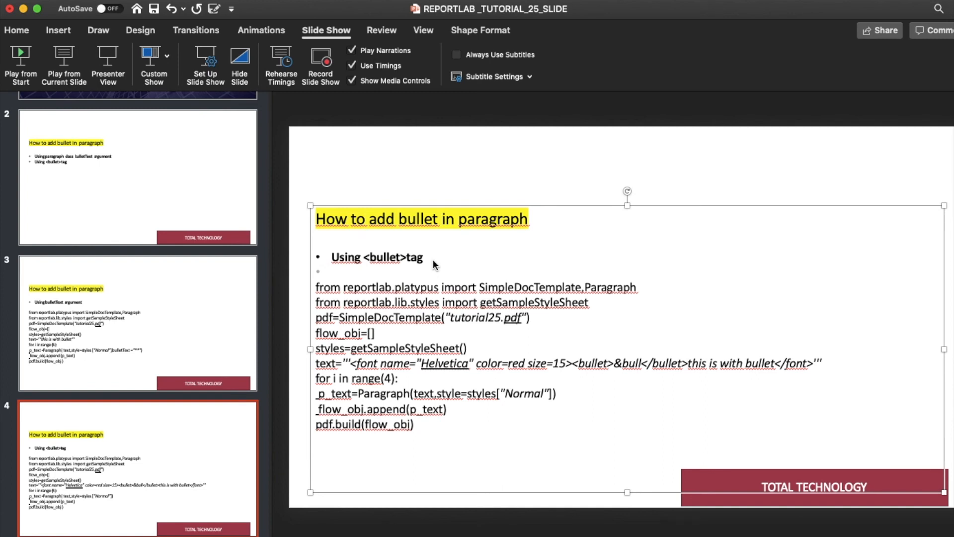
left_click(331, 271)
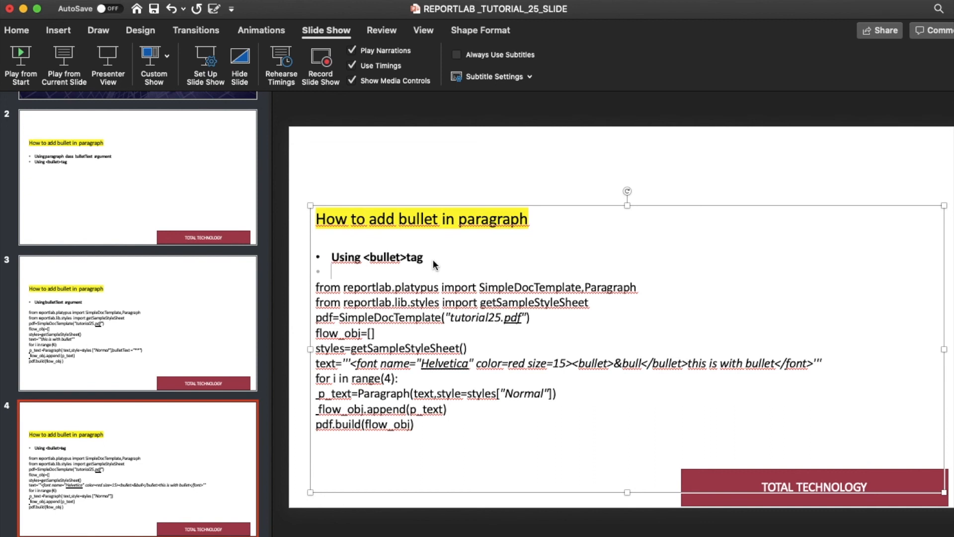
left_click(331, 272)
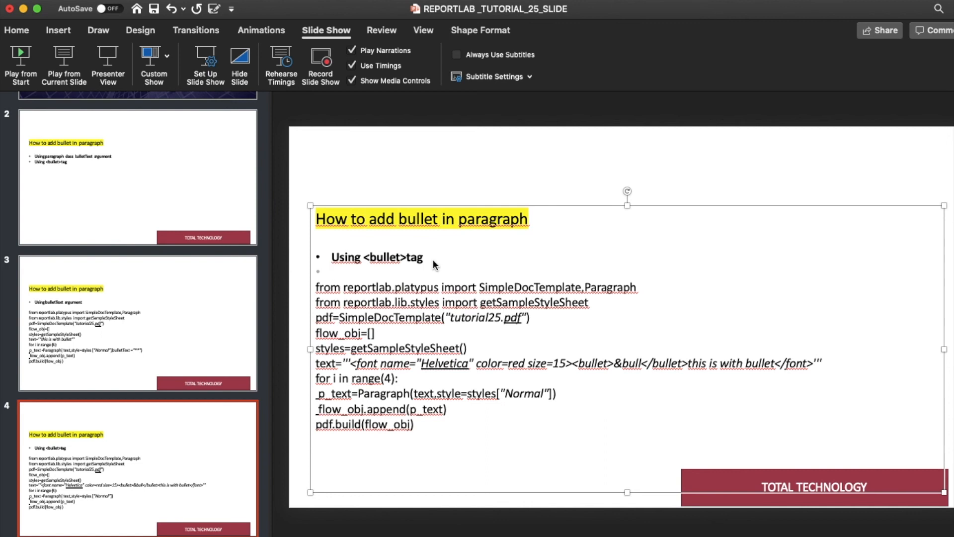
left_click(331, 272)
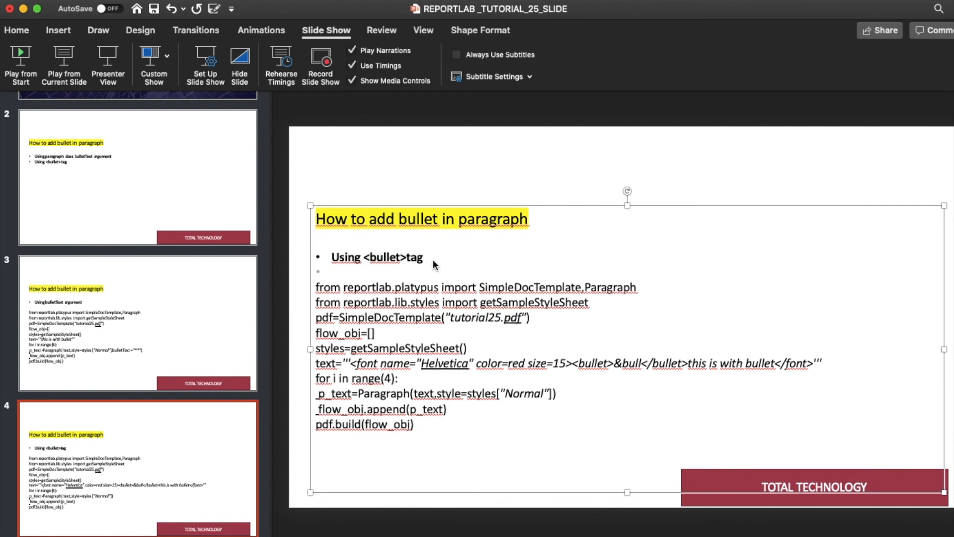
left_click(331, 271)
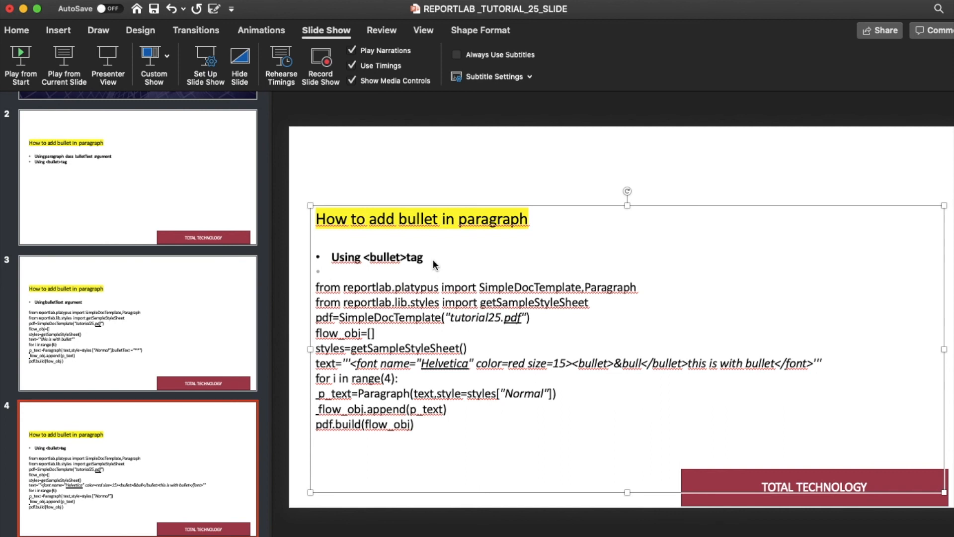
left_click(331, 271)
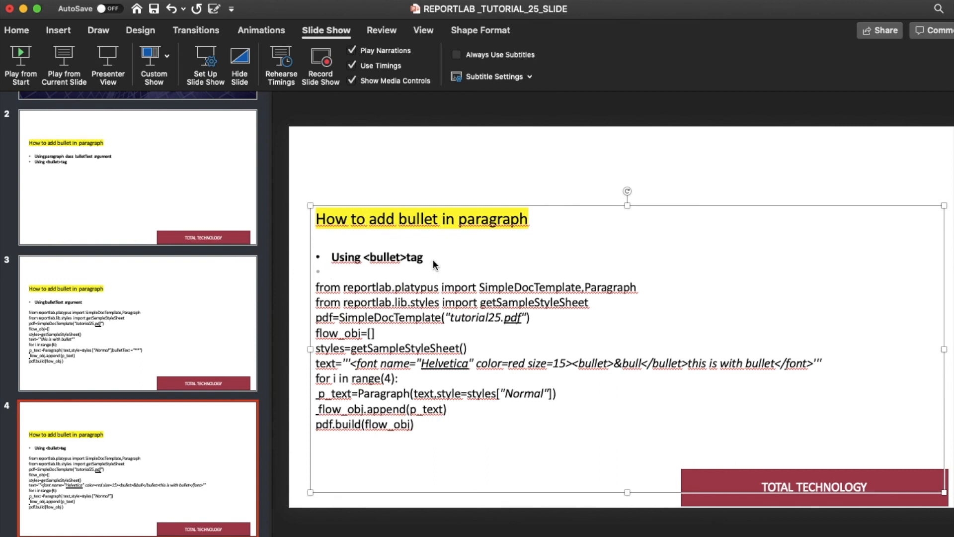
left_click(331, 272)
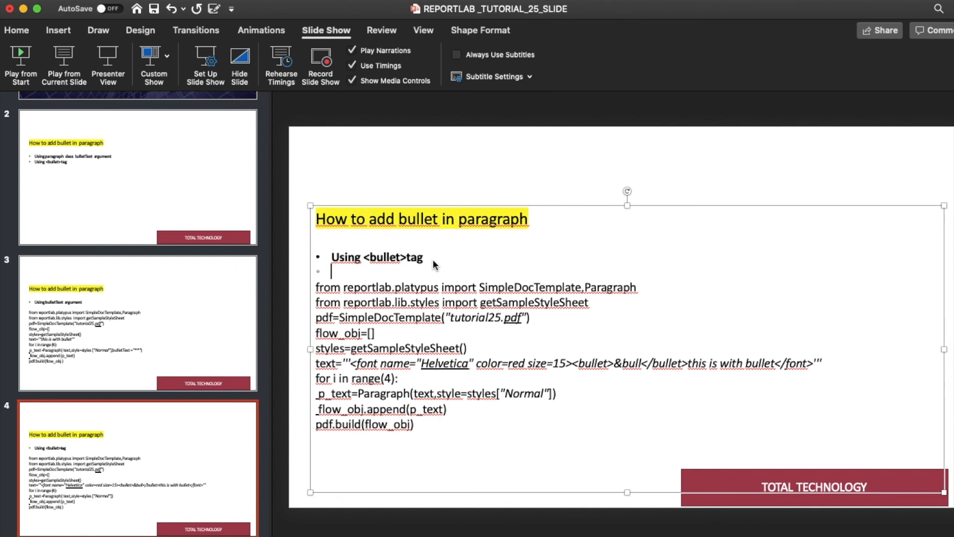